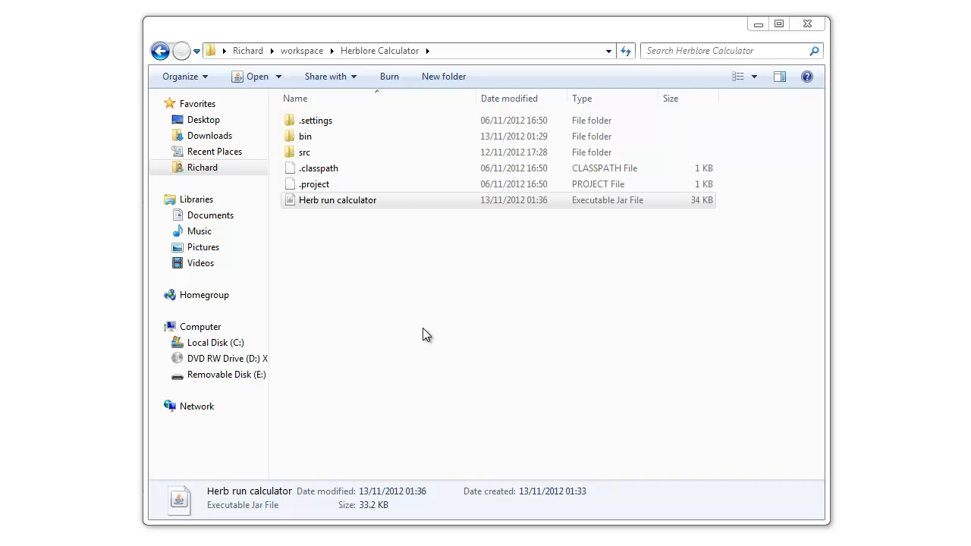
mouse_move(431, 288)
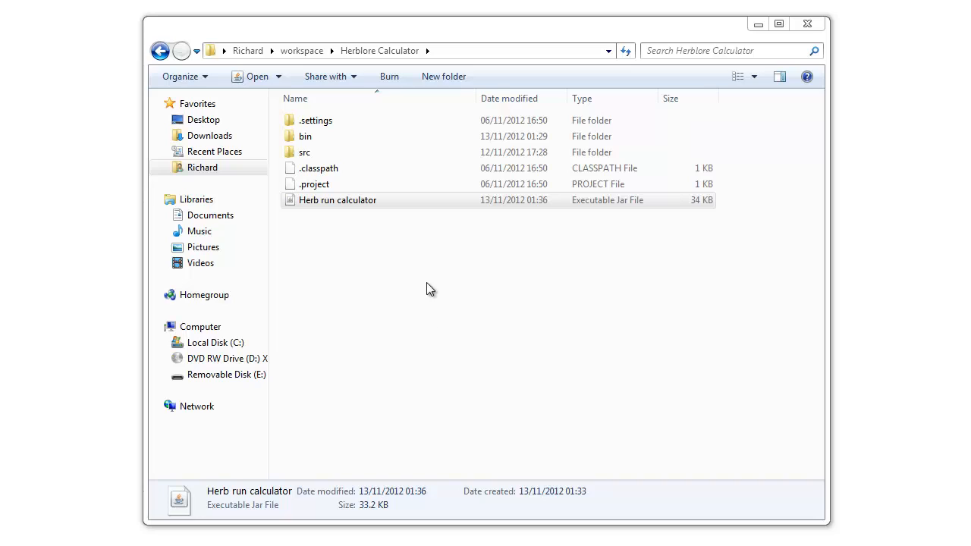
Launch the Herb run calculator.jar program from the file list.
left_click(337, 200)
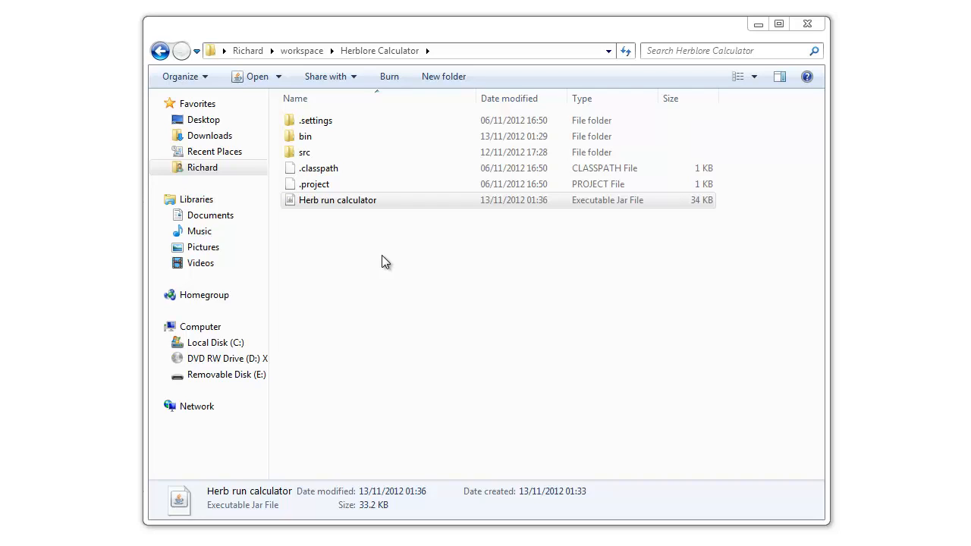
mouse_move(374, 263)
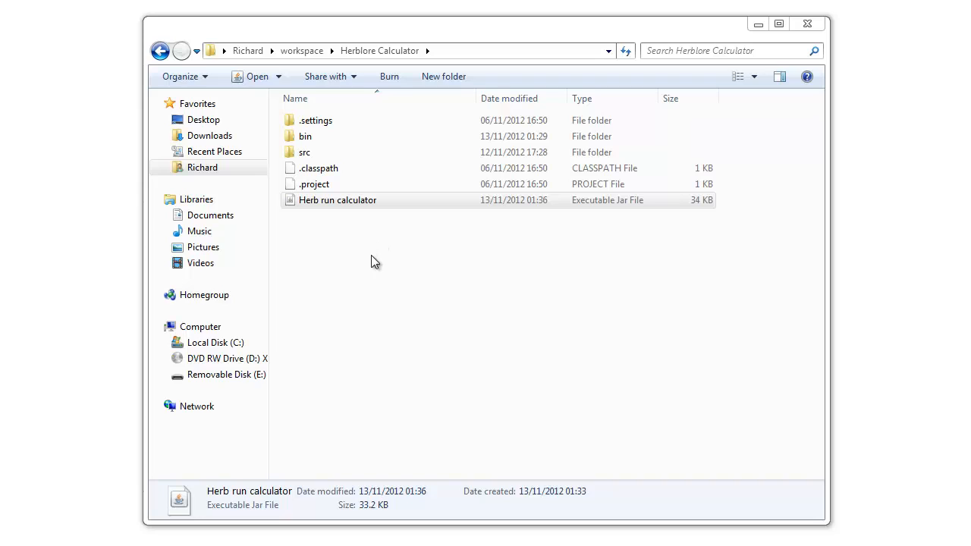
mouse_move(350, 271)
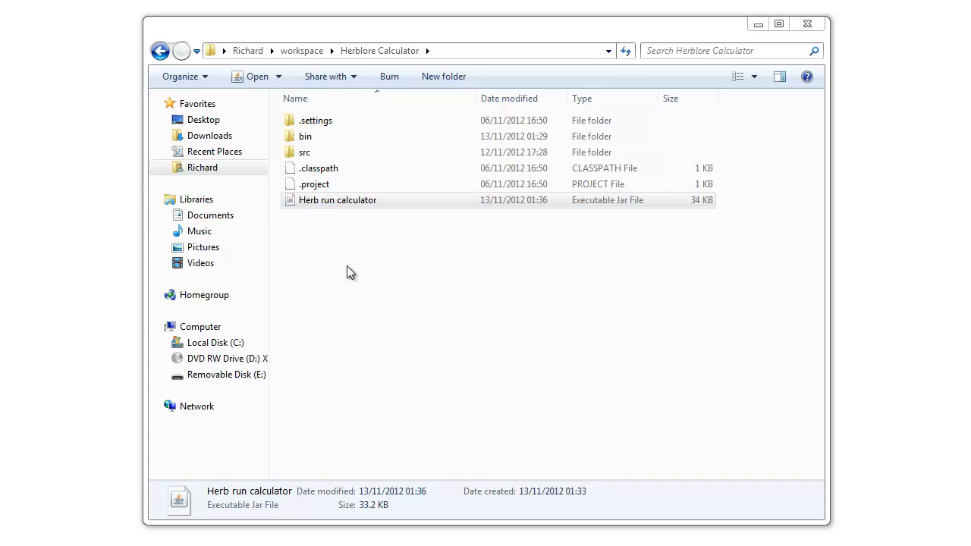
left_click(337, 201)
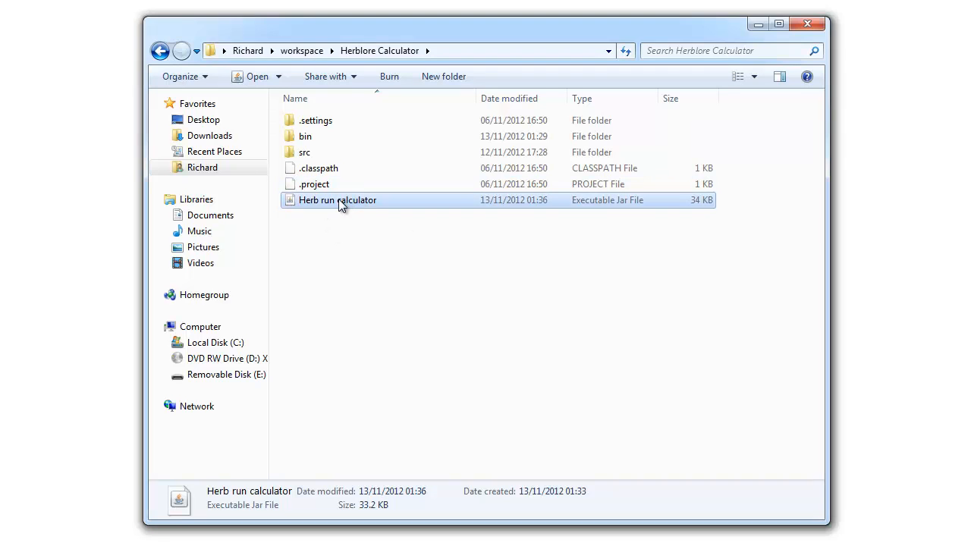
double_click(337, 200)
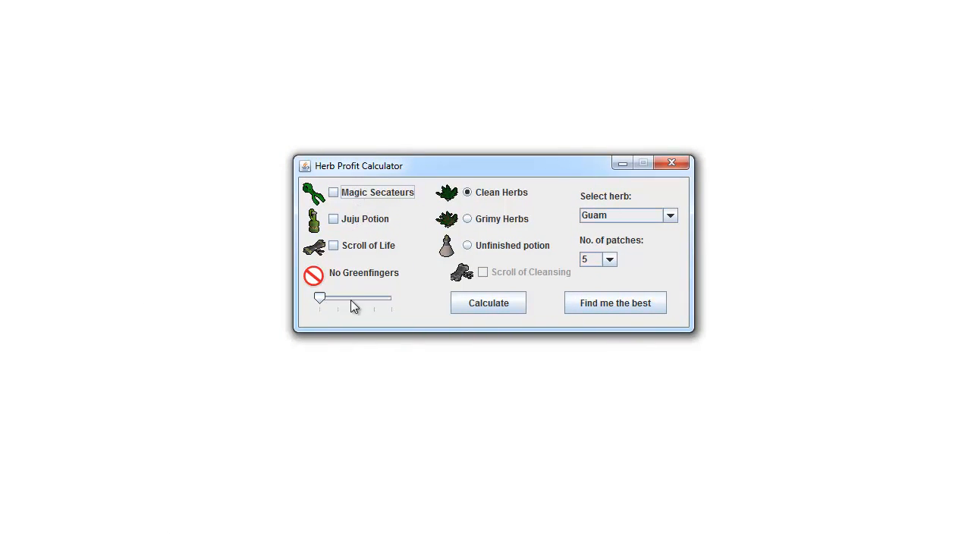
mouse_move(361, 228)
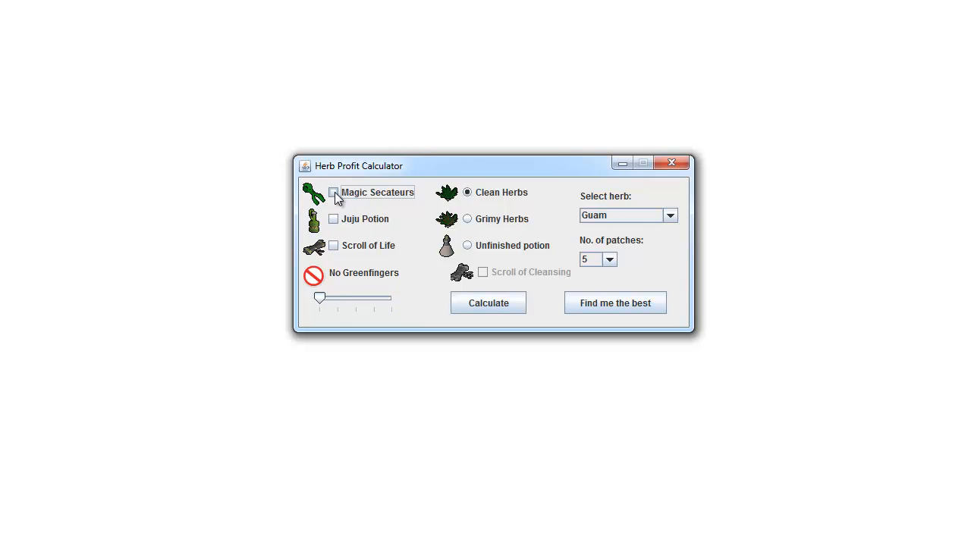
mouse_move(334, 222)
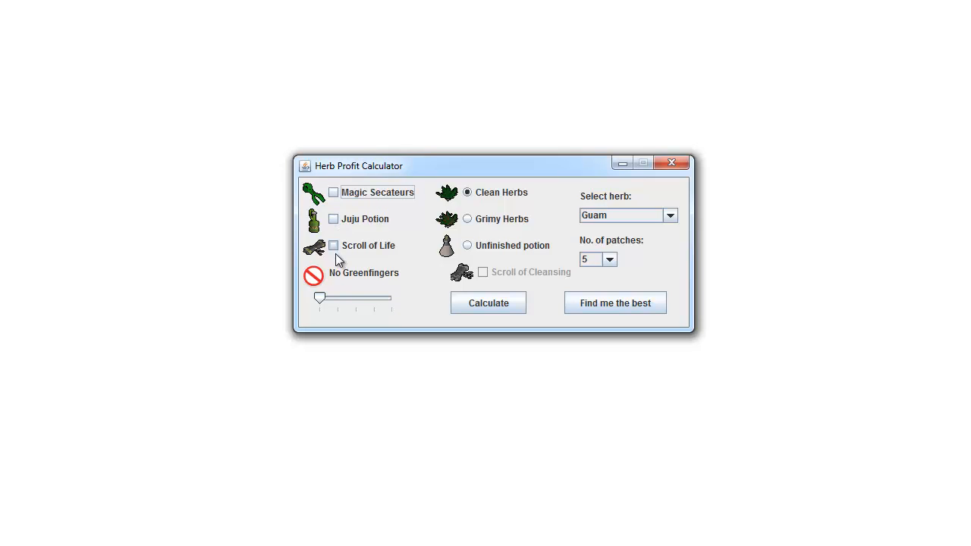
Try the Greenfingers slider at Greater and Master, then return it to No Greenfingers.
left_click_drag(318, 297, 352, 297)
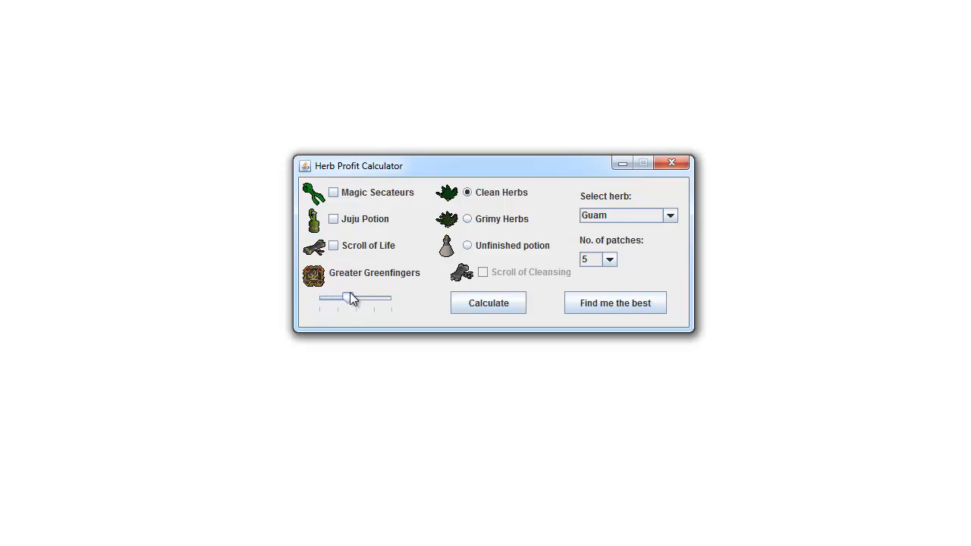
left_click_drag(352, 297, 367, 298)
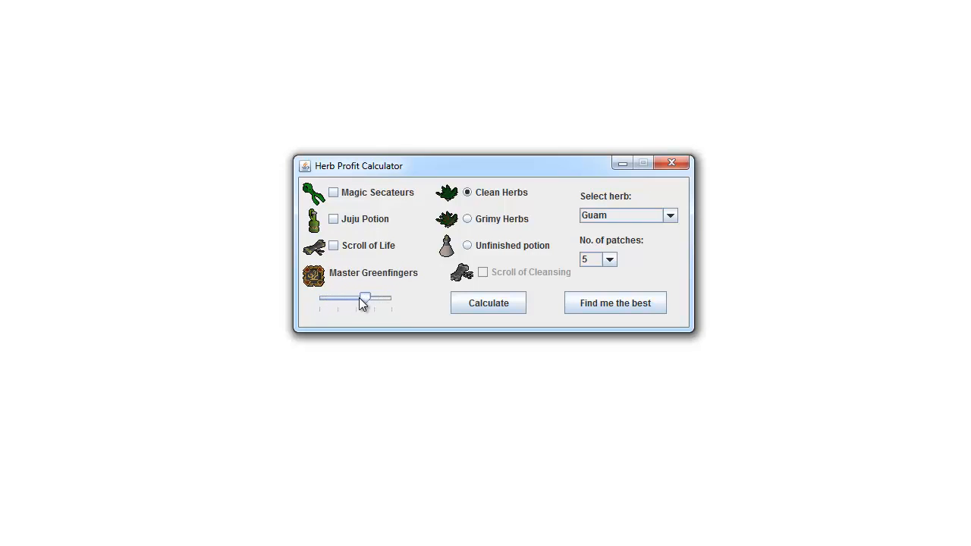
left_click_drag(367, 297, 318, 297)
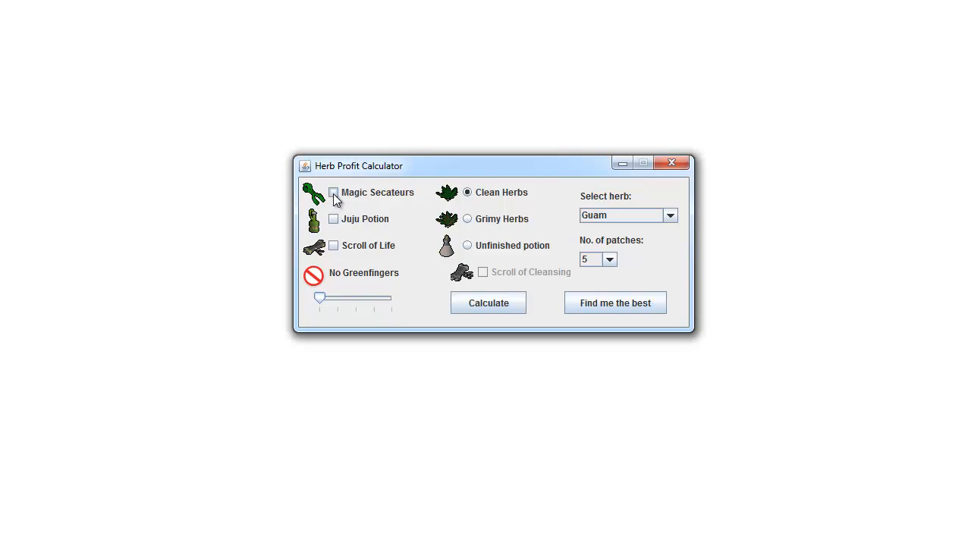
Enable the Magic Secateurs, Juju Potion and Scroll of Life boosts.
left_click(332, 191)
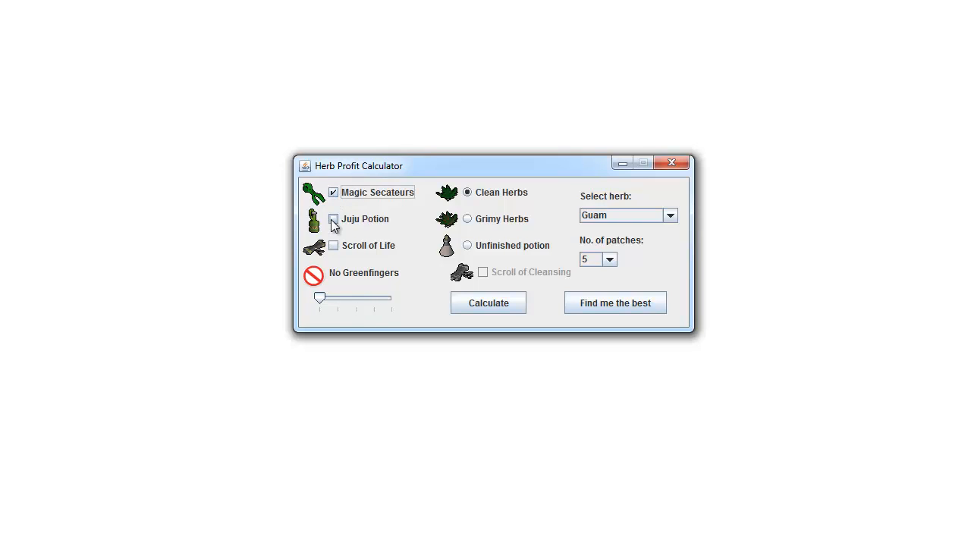
left_click(332, 219)
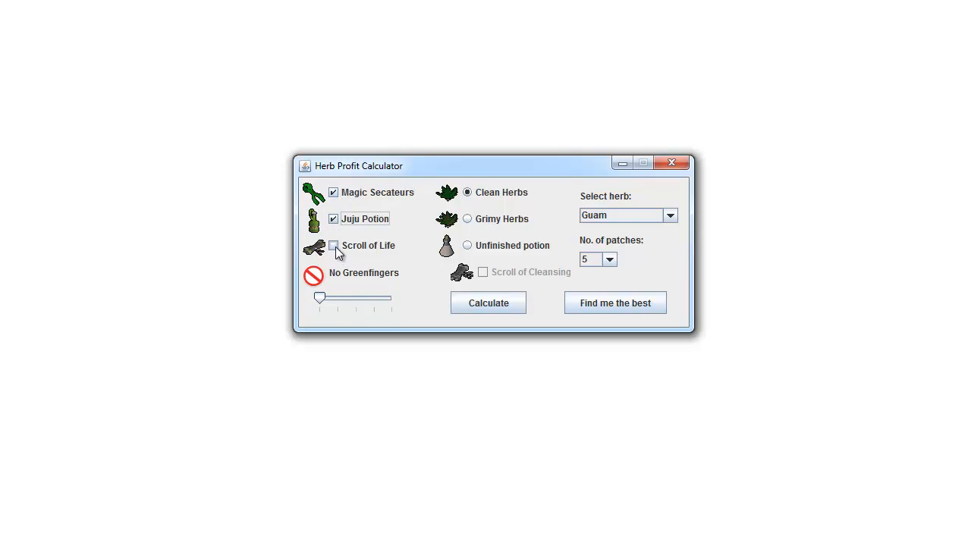
left_click(333, 246)
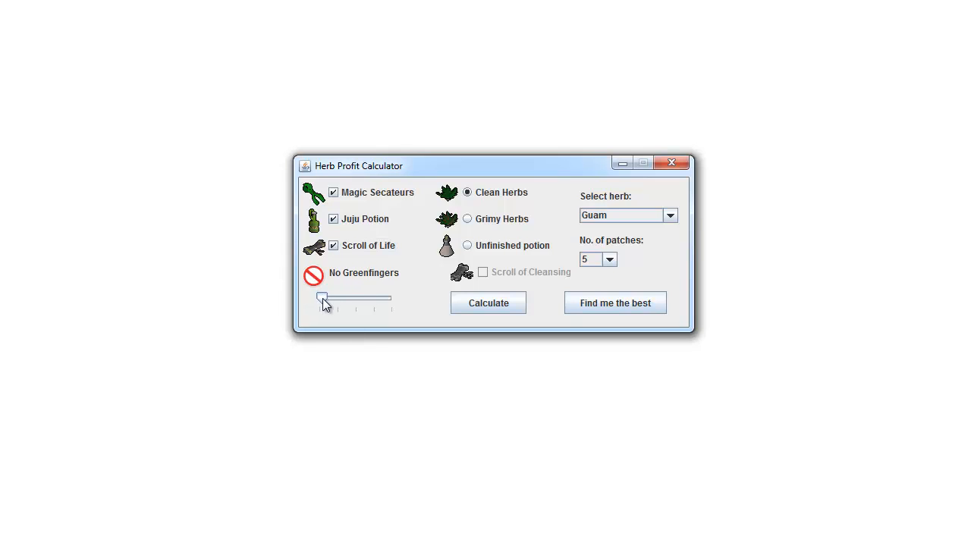
Set the Greenfingers level to Supreme Greenfingers.
left_click_drag(322, 298, 372, 297)
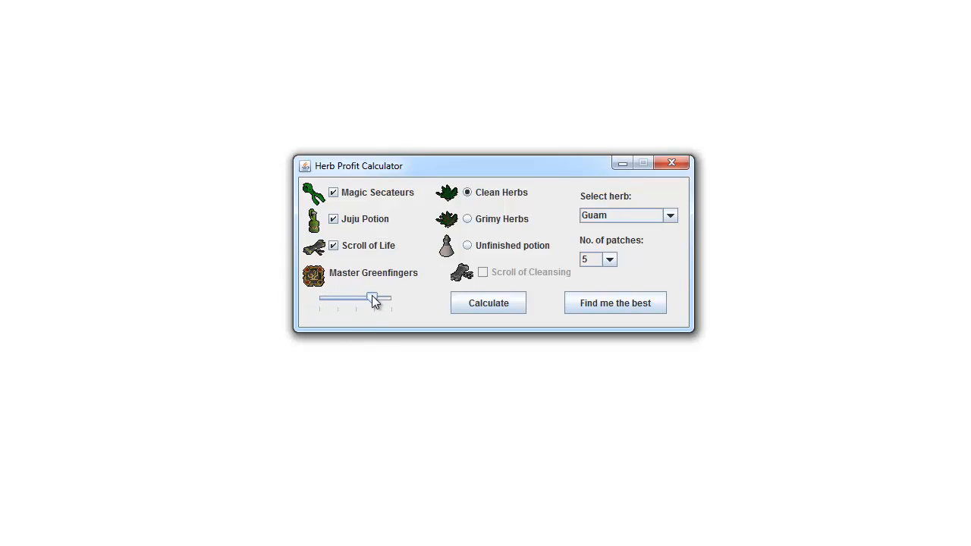
left_click_drag(372, 297, 318, 298)
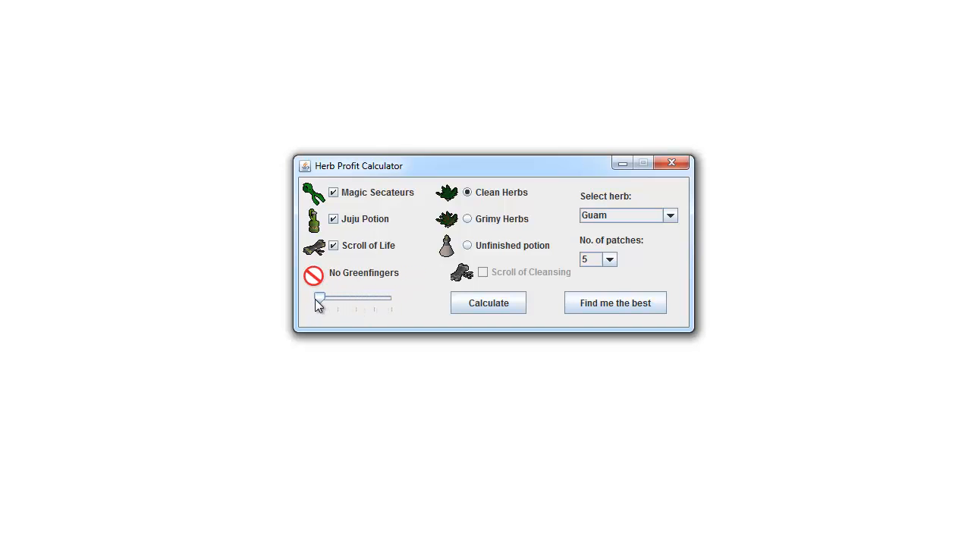
mouse_move(321, 304)
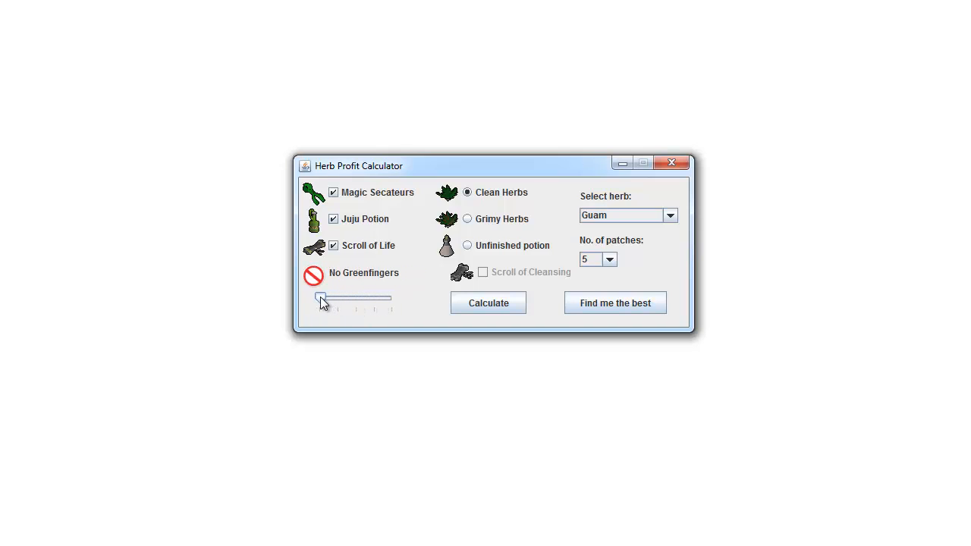
left_click_drag(320, 297, 380, 297)
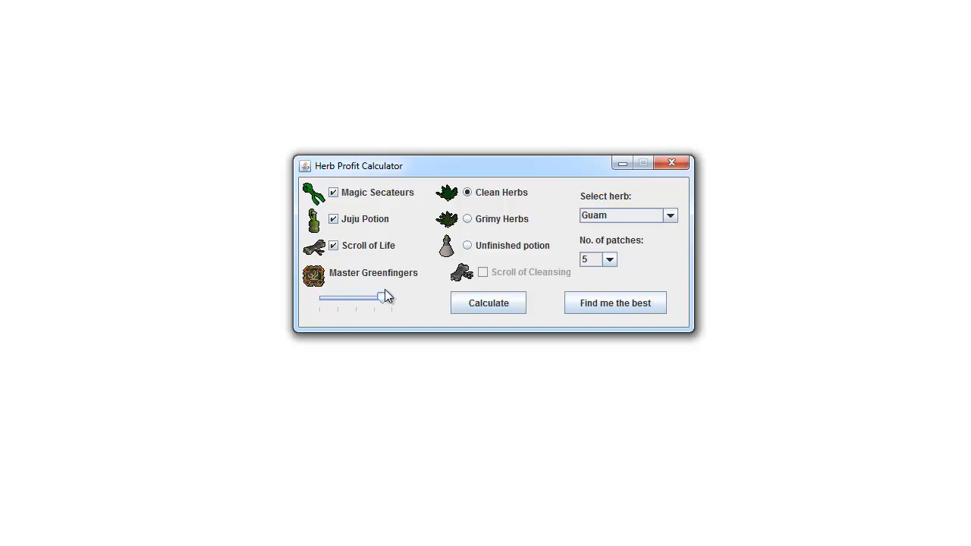
left_click_drag(382, 297, 392, 298)
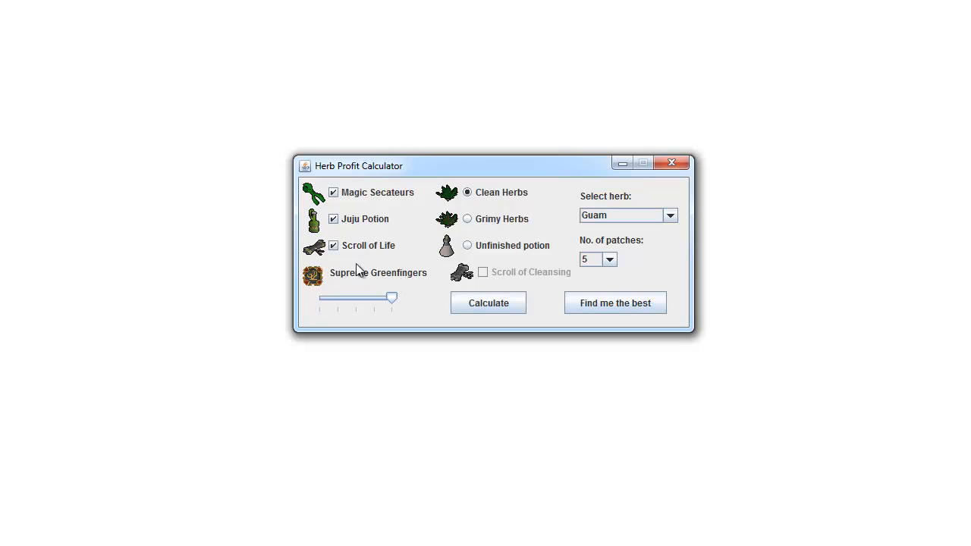
mouse_move(368, 182)
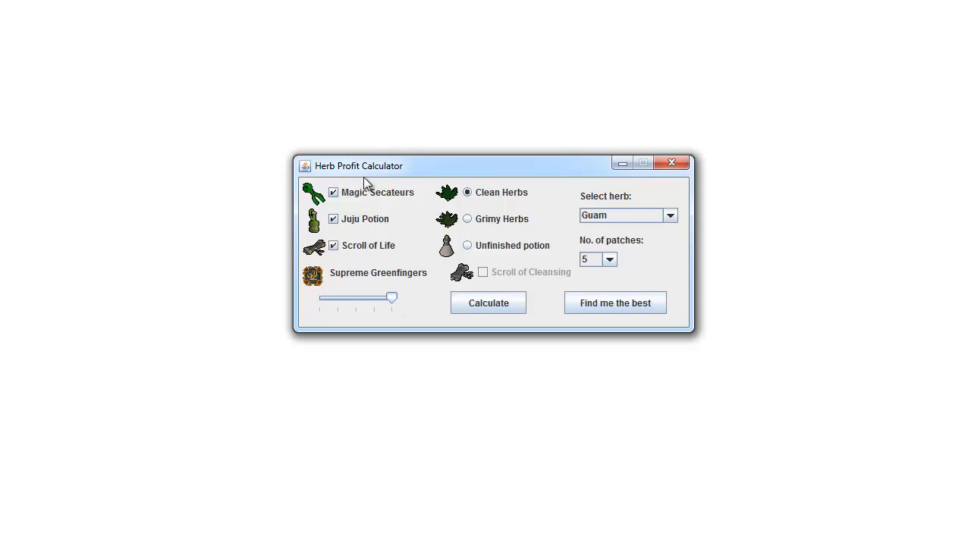
mouse_move(428, 258)
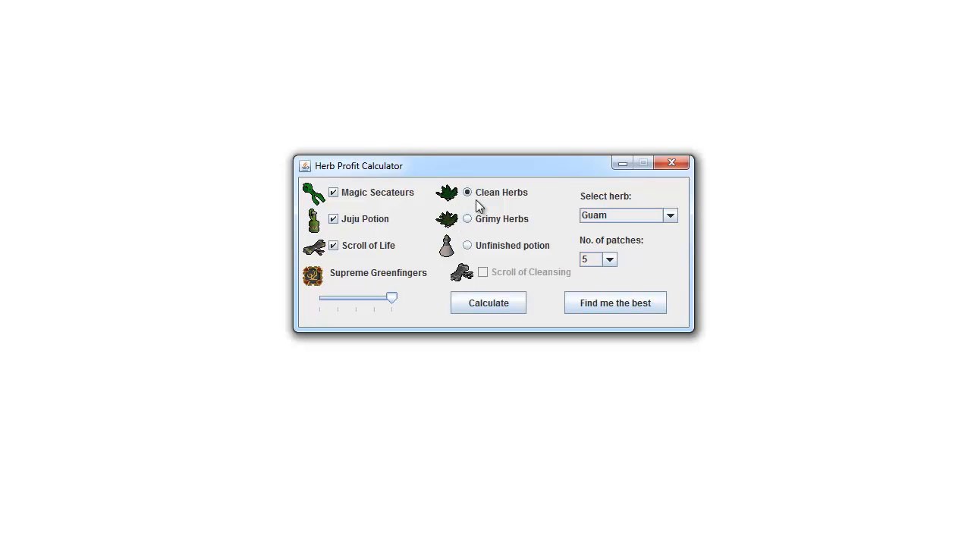
mouse_move(481, 197)
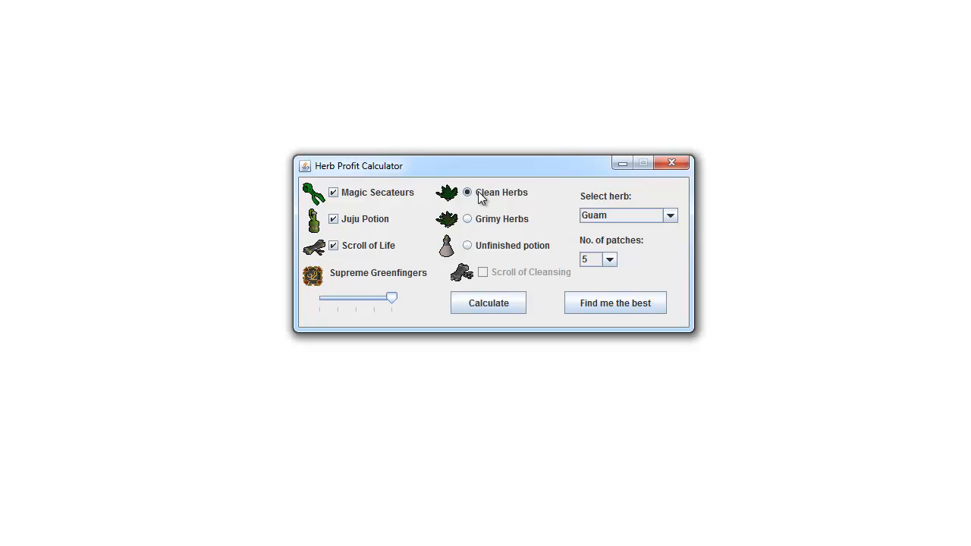
Switch the output to Unfinished potion and enable the Scroll of Cleansing bonus.
left_click(467, 219)
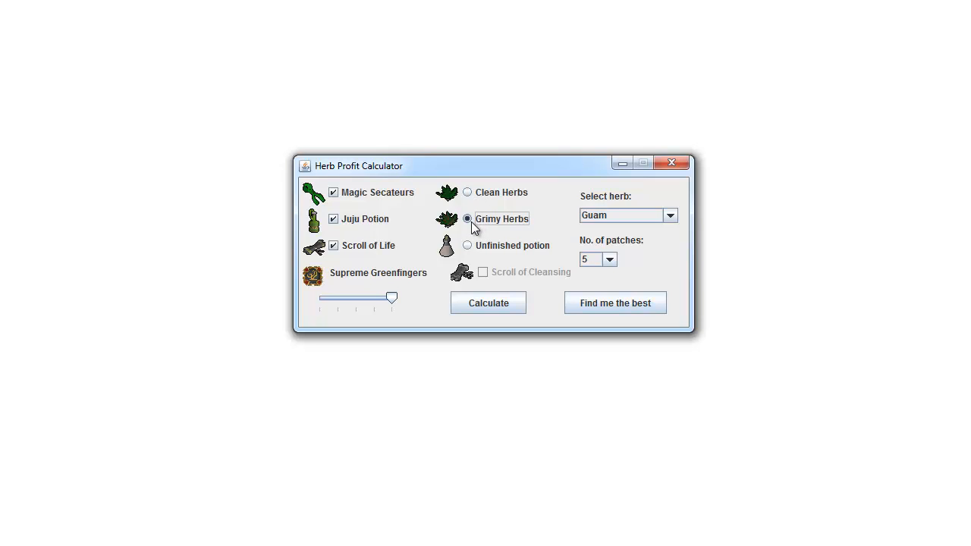
left_click(464, 245)
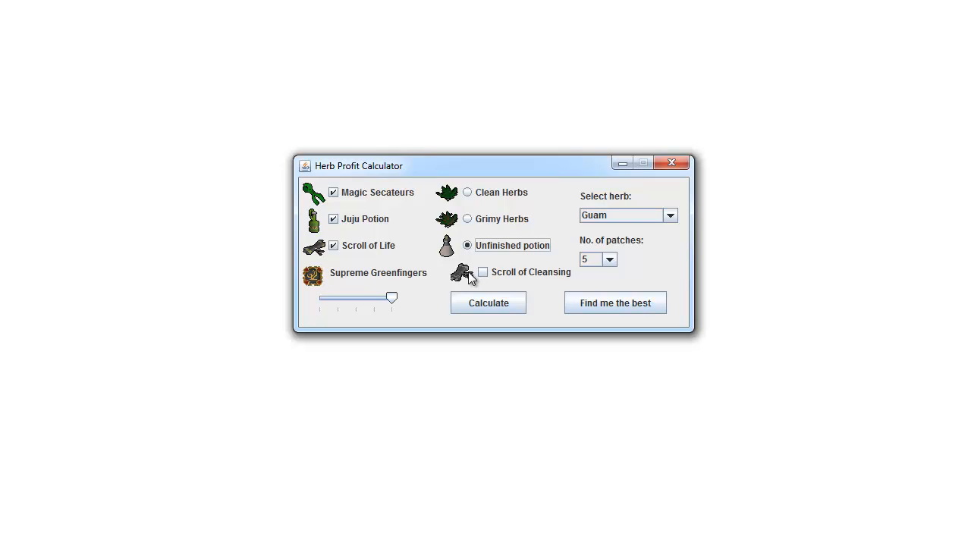
mouse_move(465, 276)
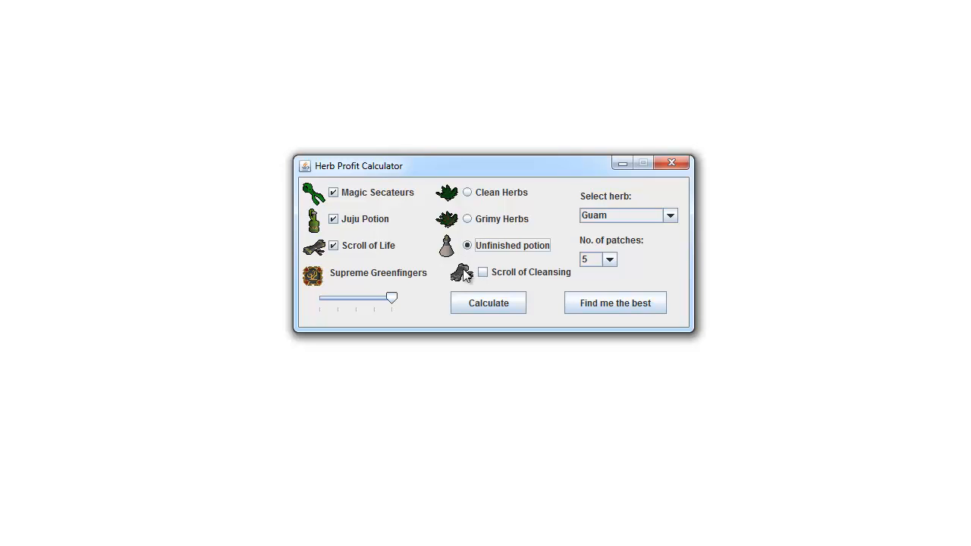
mouse_move(449, 264)
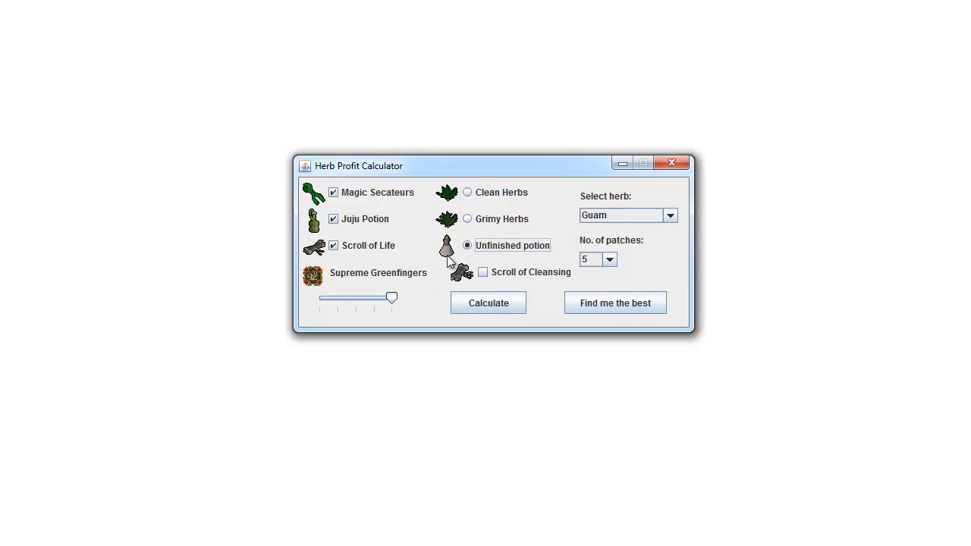
mouse_move(437, 281)
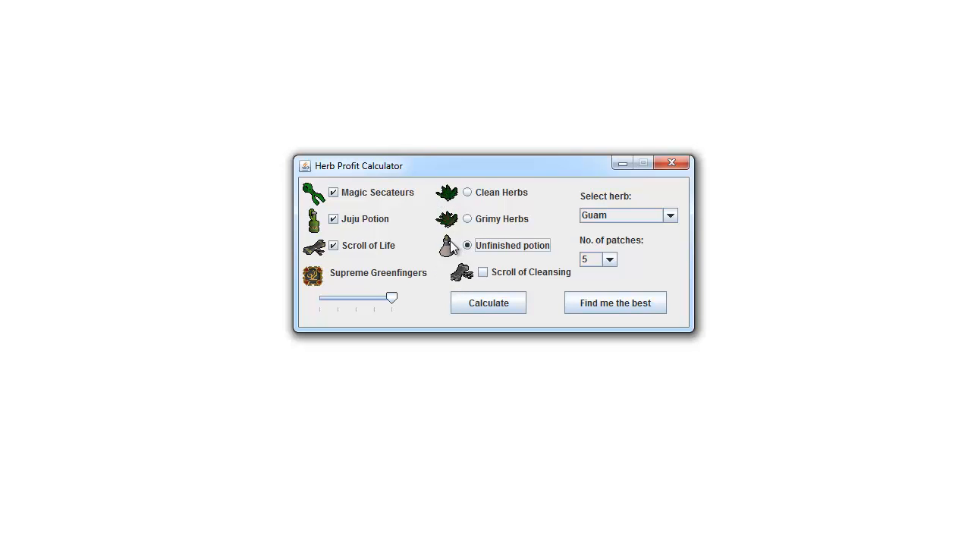
mouse_move(453, 258)
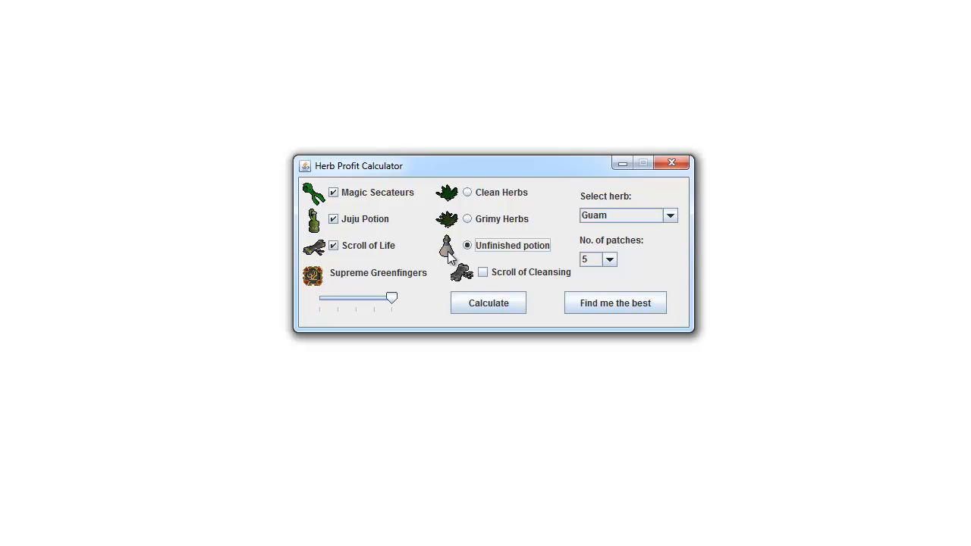
left_click(483, 272)
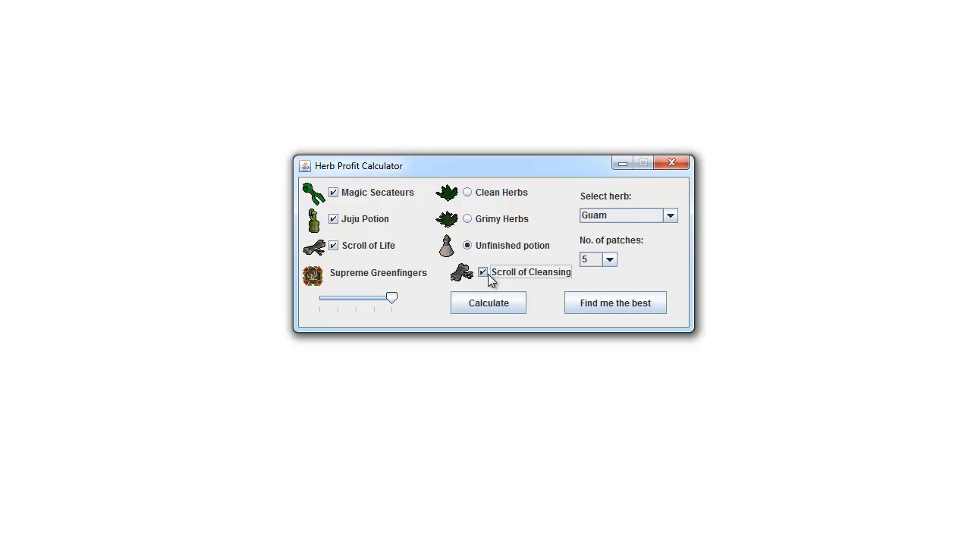
Select Snapdragon as the herb from the herb list.
left_click(670, 216)
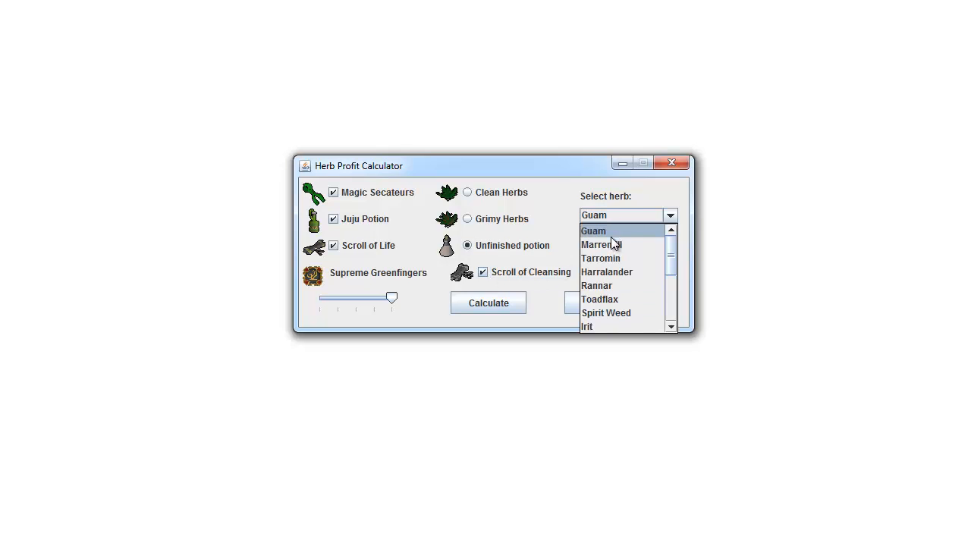
scroll("down", 3)
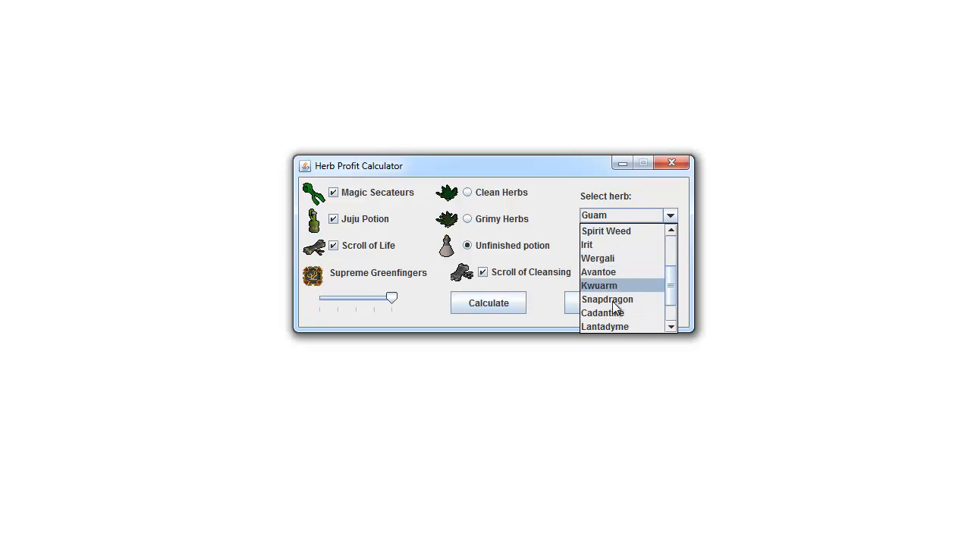
scroll("down", 3)
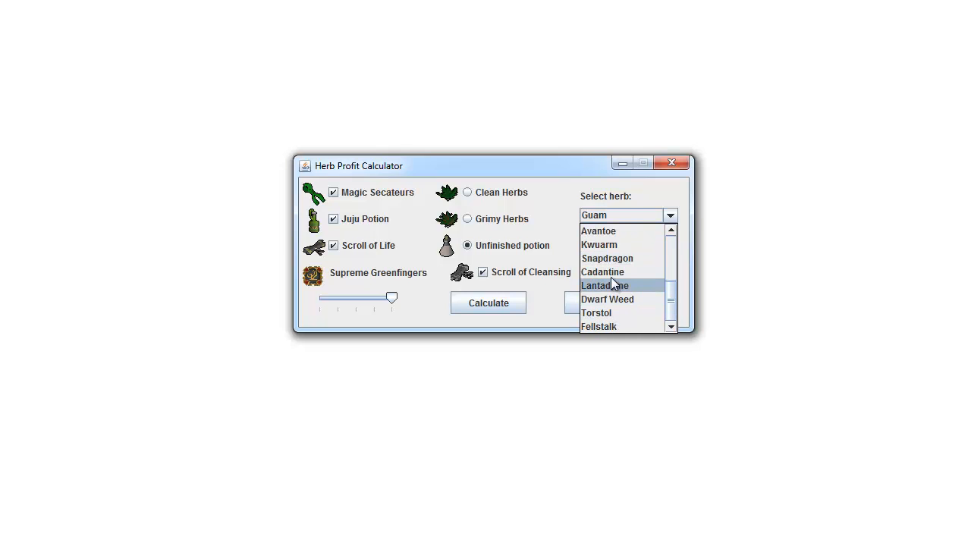
left_click(607, 258)
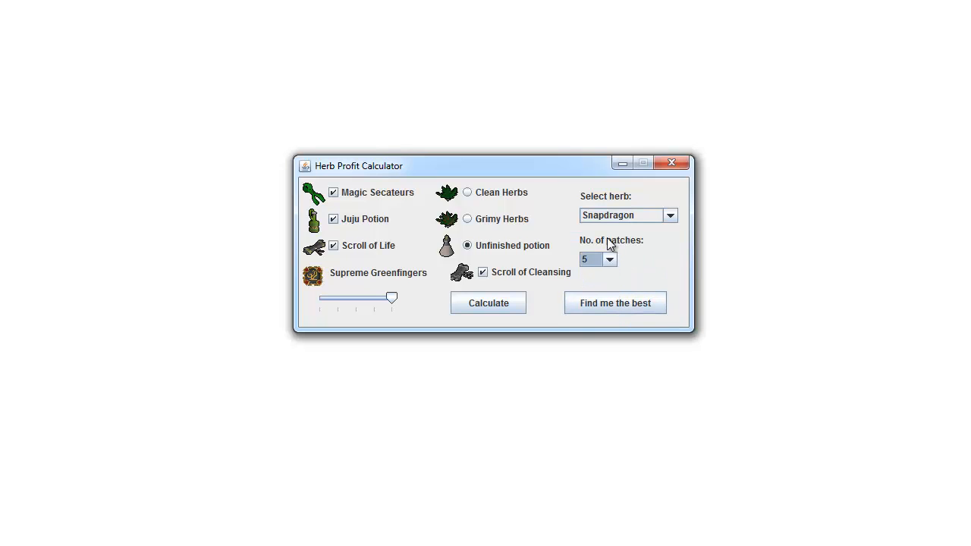
mouse_move(607, 284)
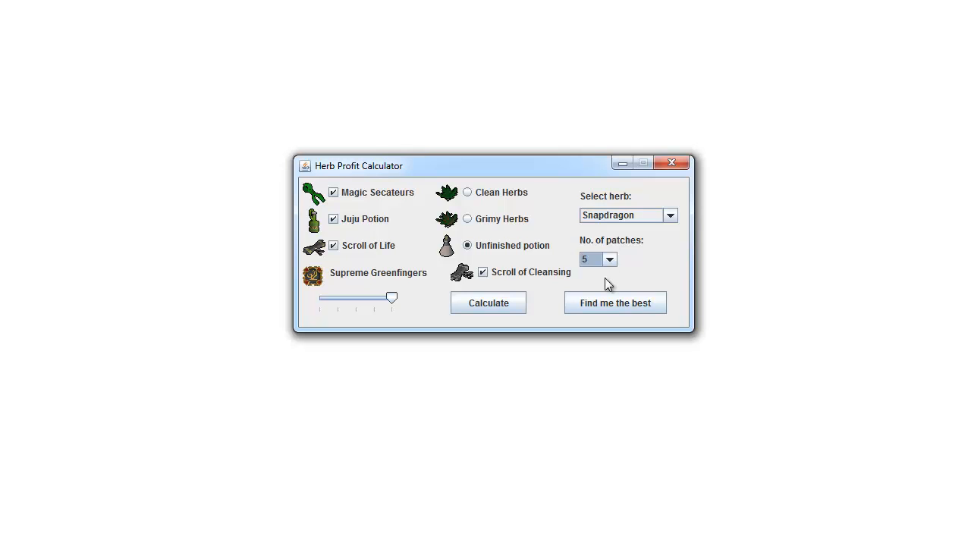
Set the number of patches to 5.
left_click(610, 257)
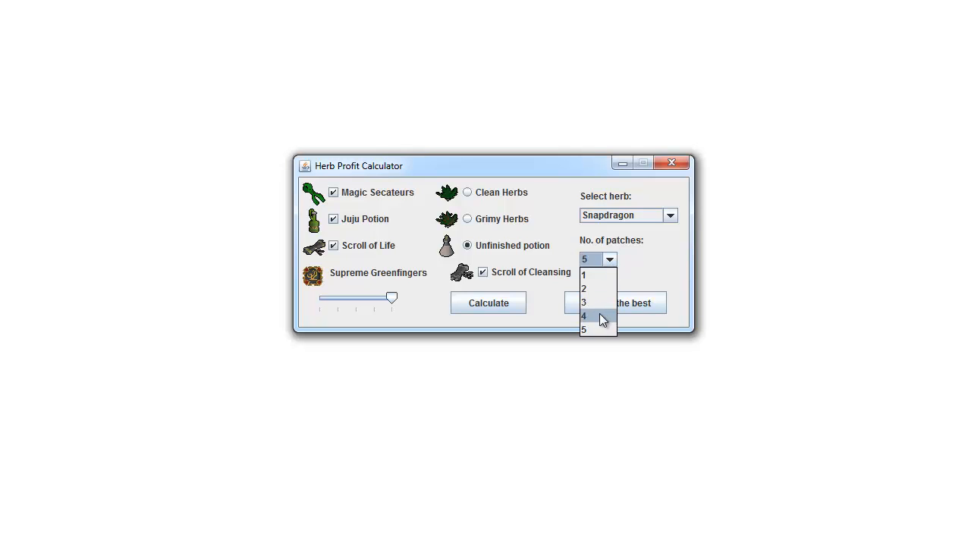
left_click(589, 317)
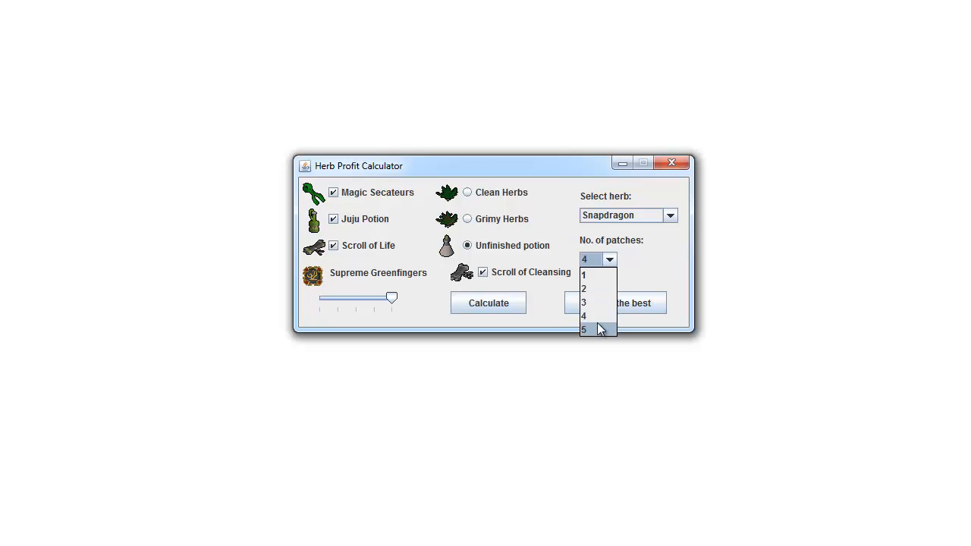
left_click(590, 329)
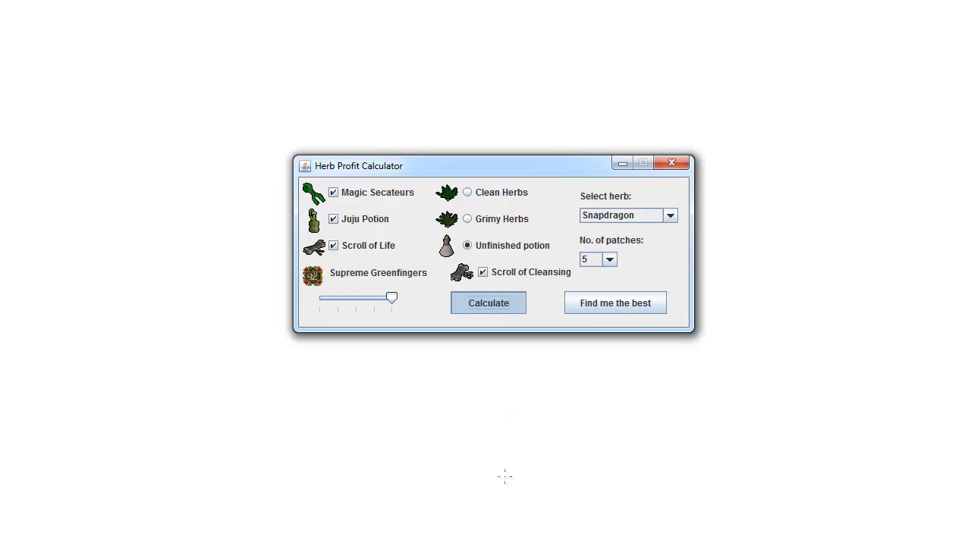
left_click(489, 303)
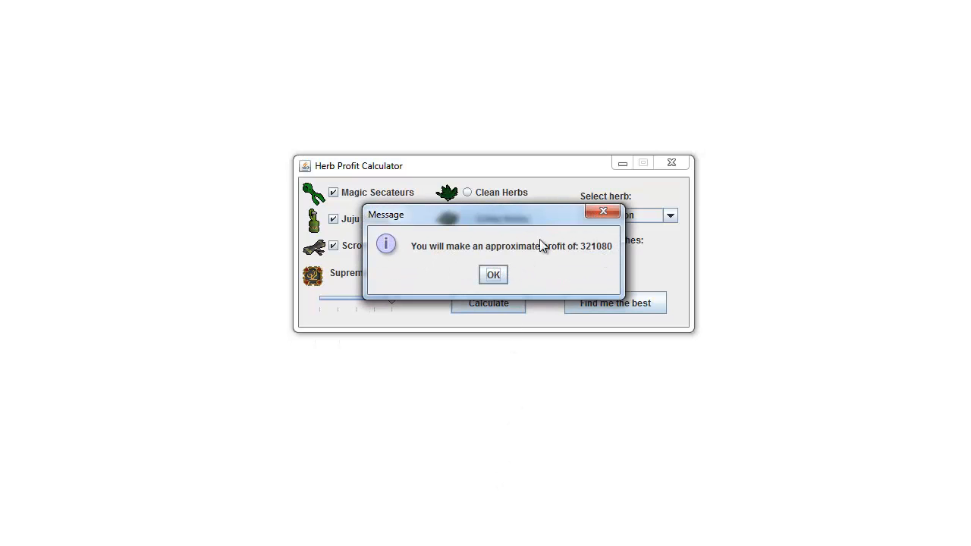
mouse_move(580, 252)
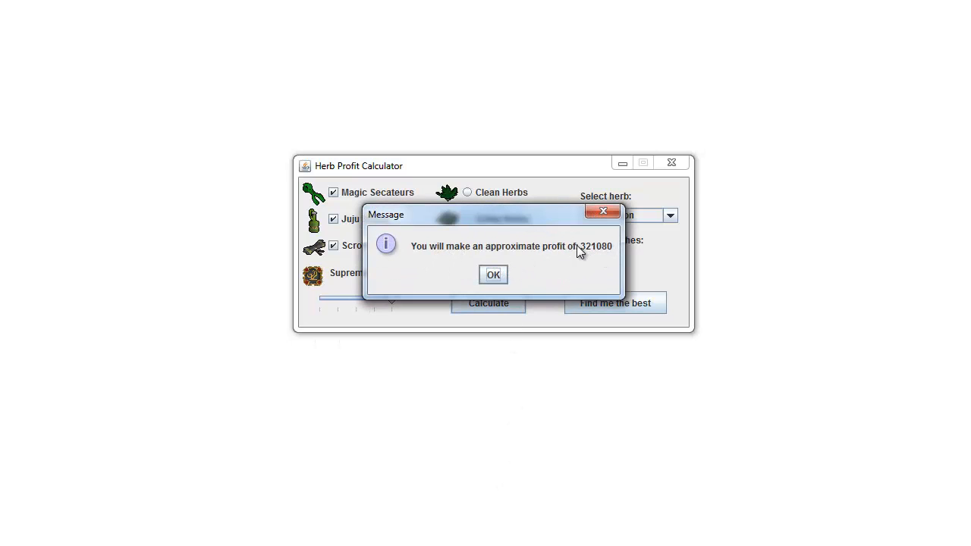
mouse_move(591, 230)
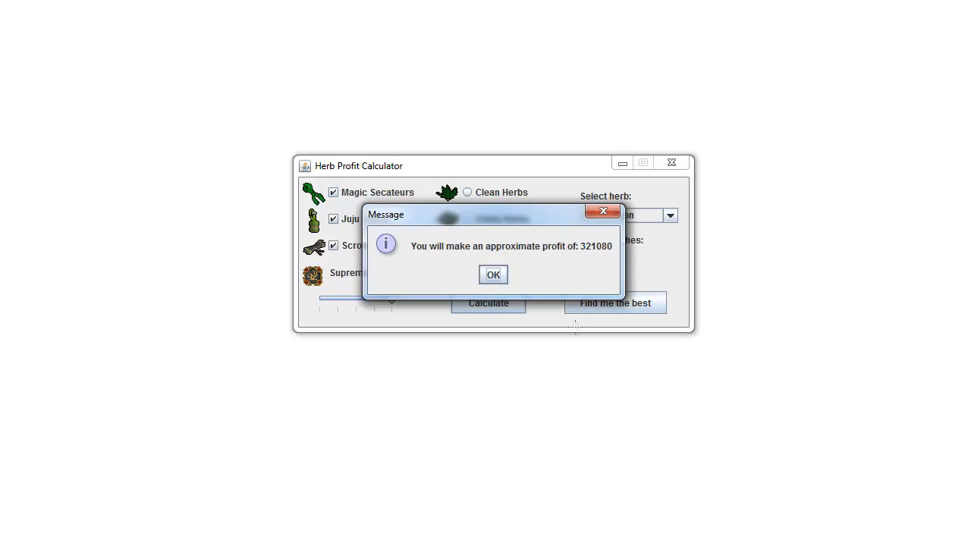
mouse_move(673, 304)
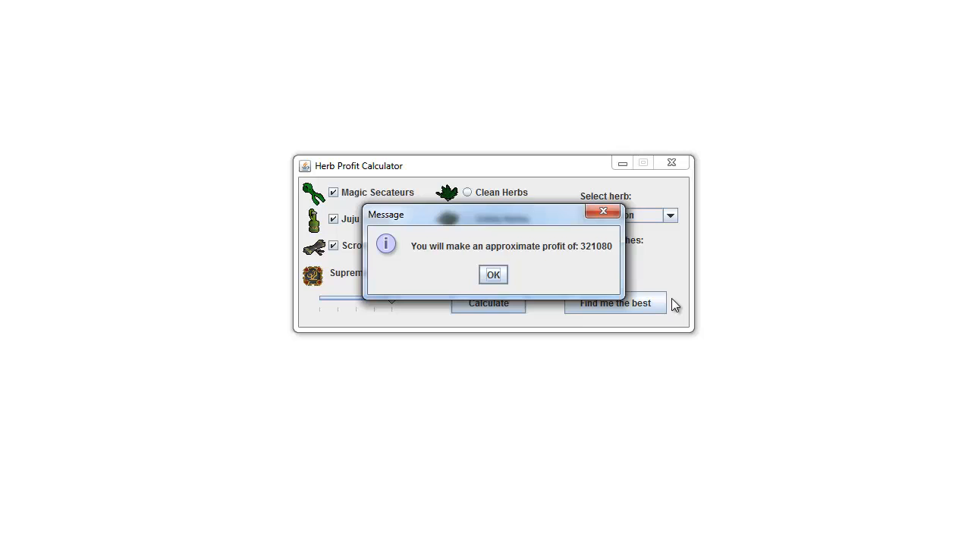
mouse_move(686, 270)
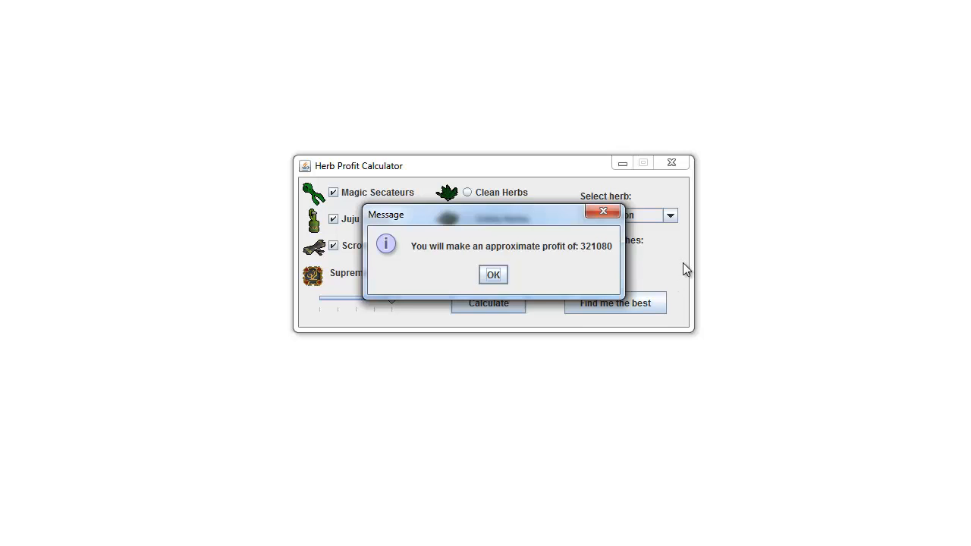
mouse_move(673, 284)
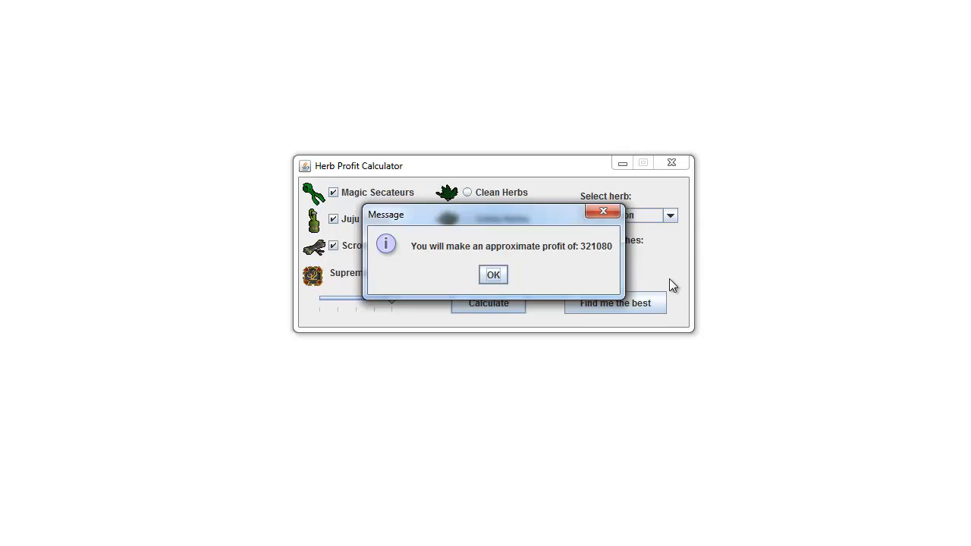
mouse_move(669, 291)
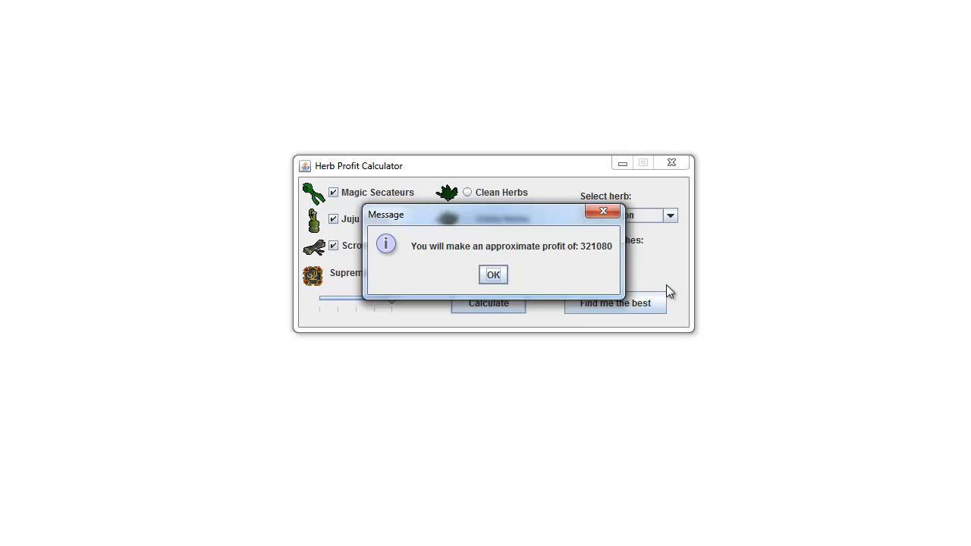
mouse_move(615, 230)
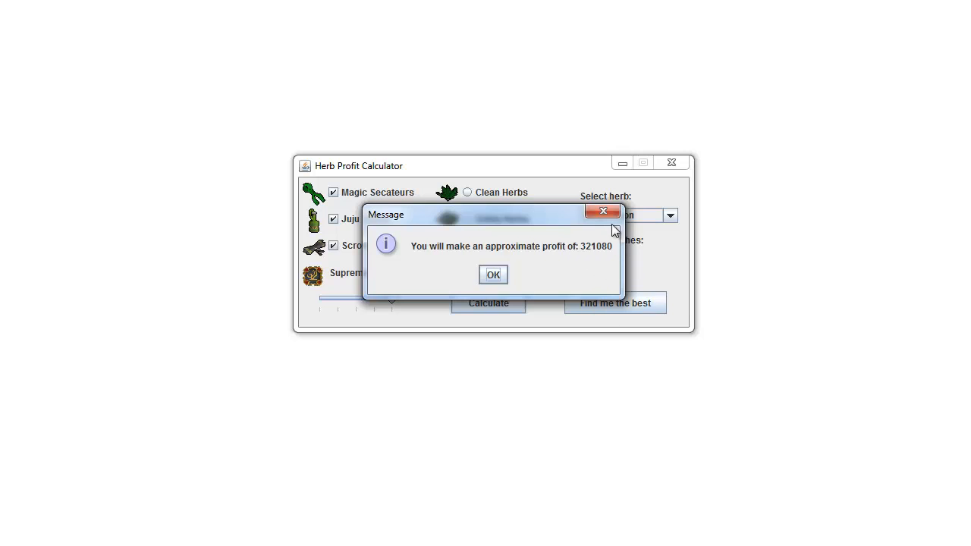
mouse_move(422, 270)
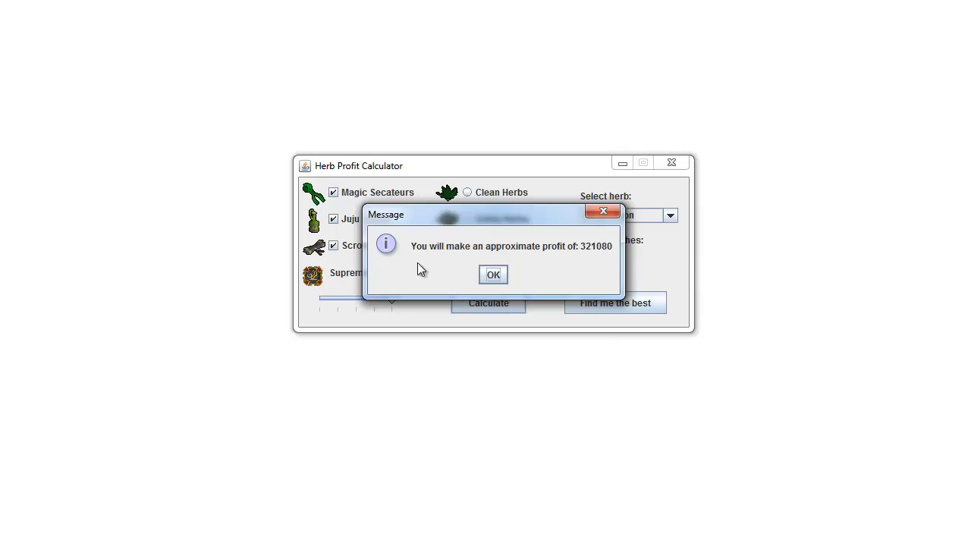
left_click(494, 275)
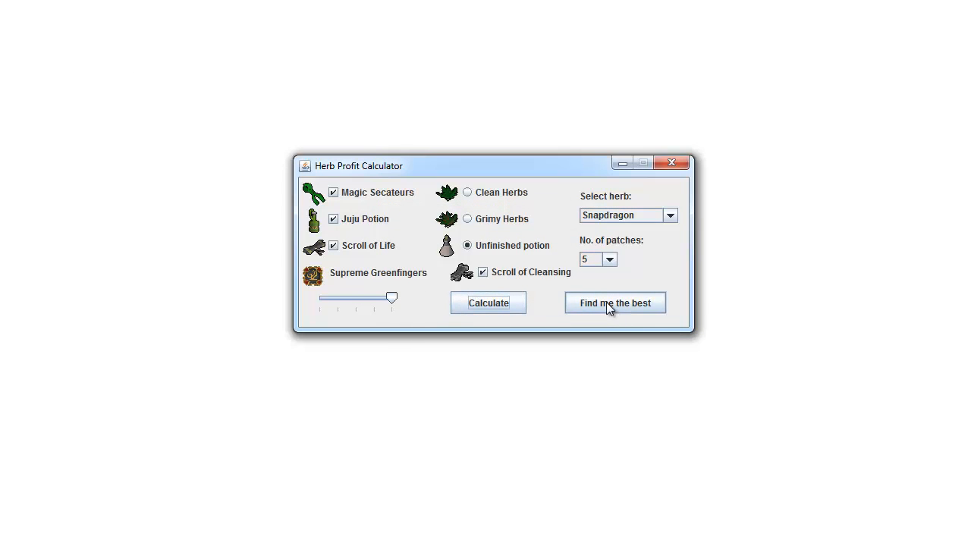
In the Best Profit Calculator, set Supreme Greenfingers and farming level 87, then calculate.
left_click(615, 304)
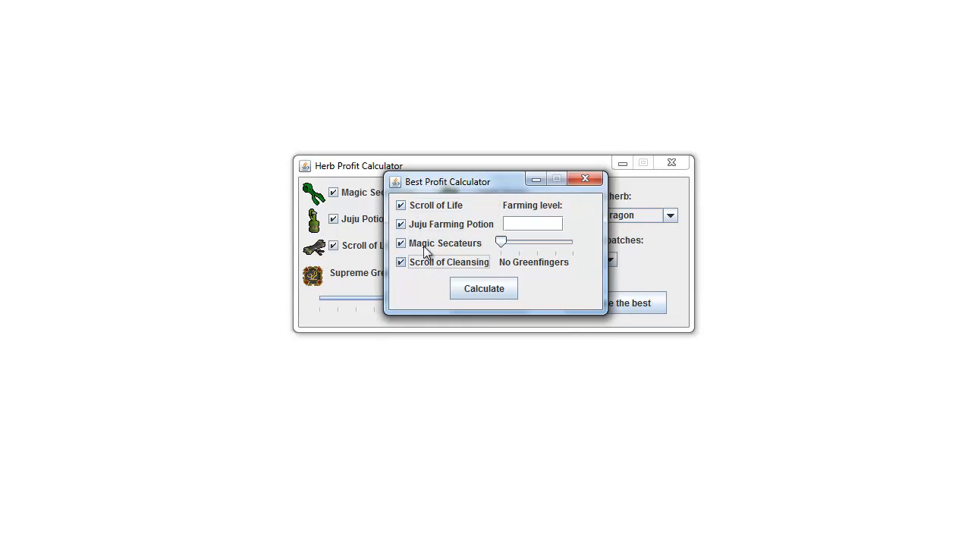
left_click(401, 261)
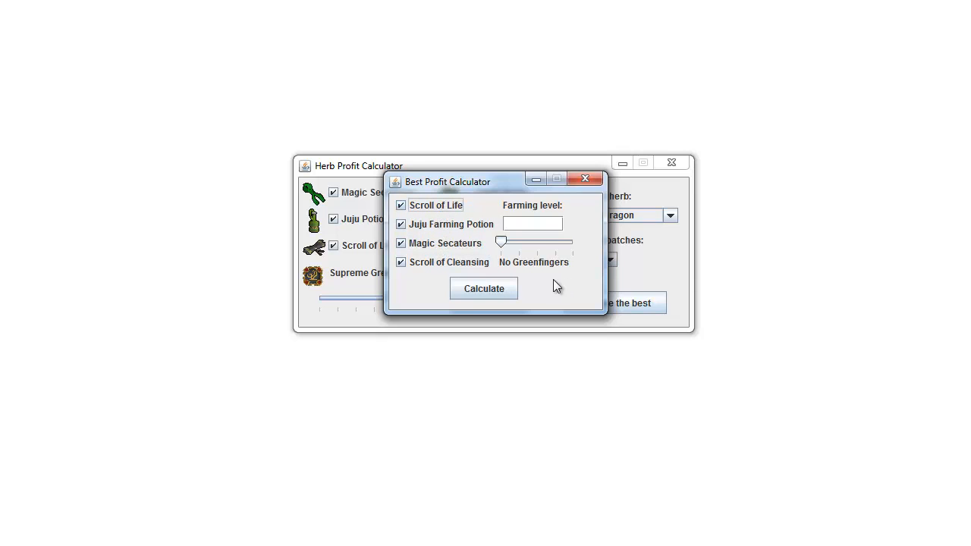
left_click_drag(501, 242, 574, 241)
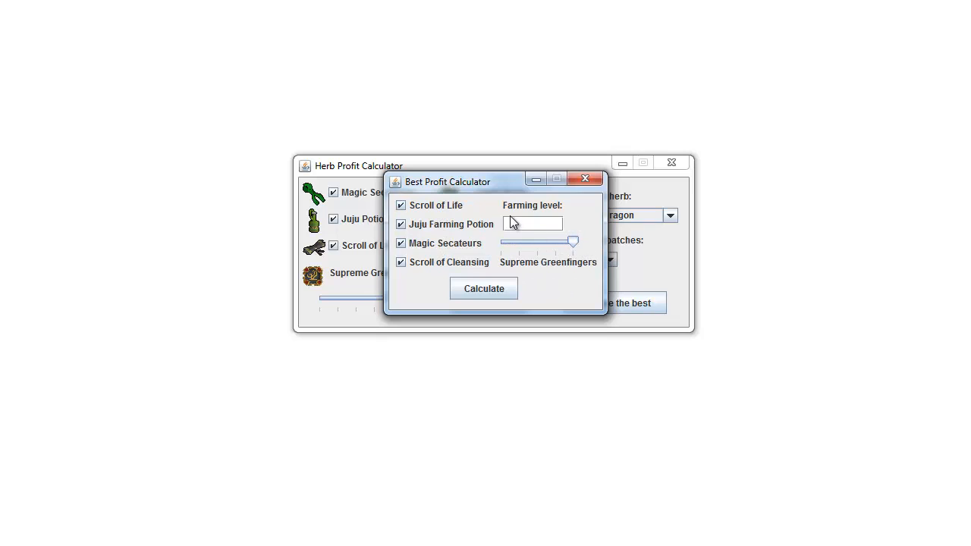
type("87")
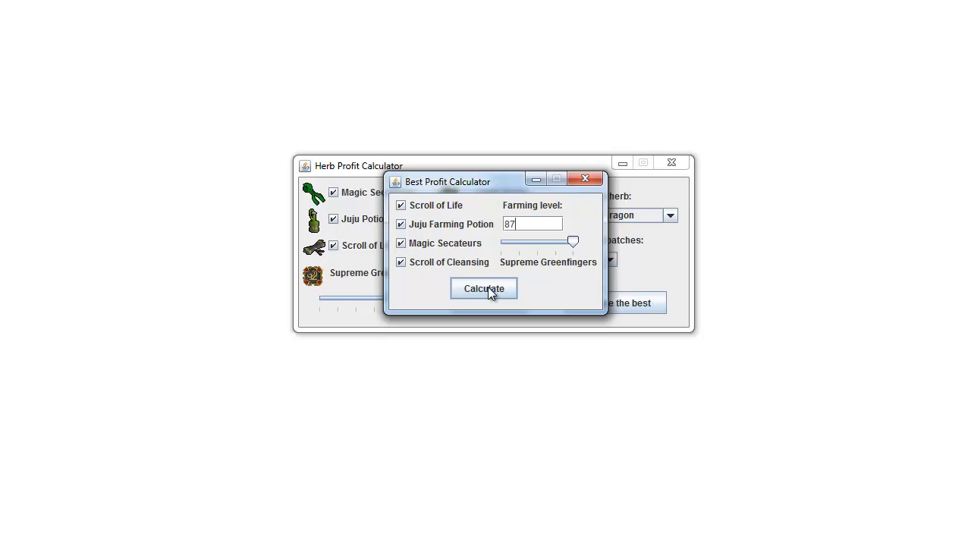
left_click(484, 289)
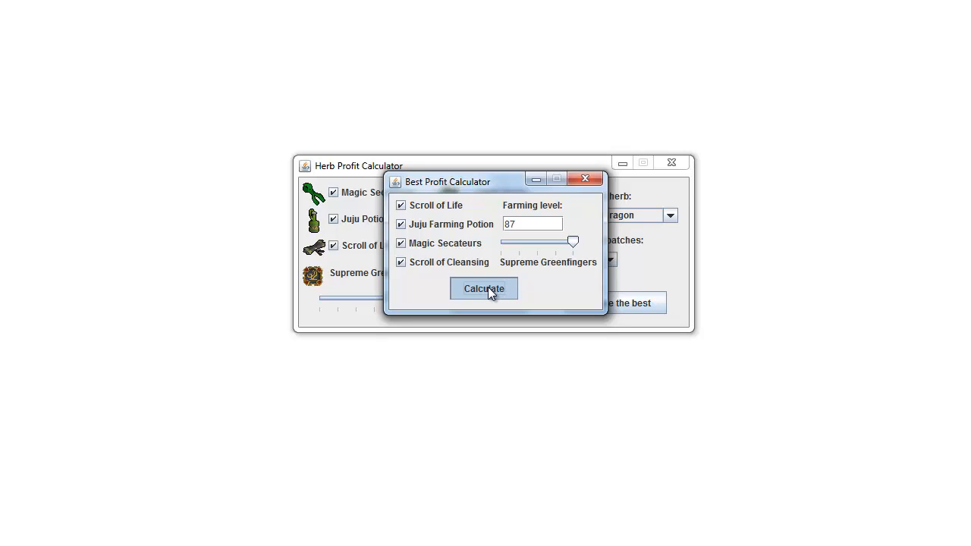
left_click(484, 289)
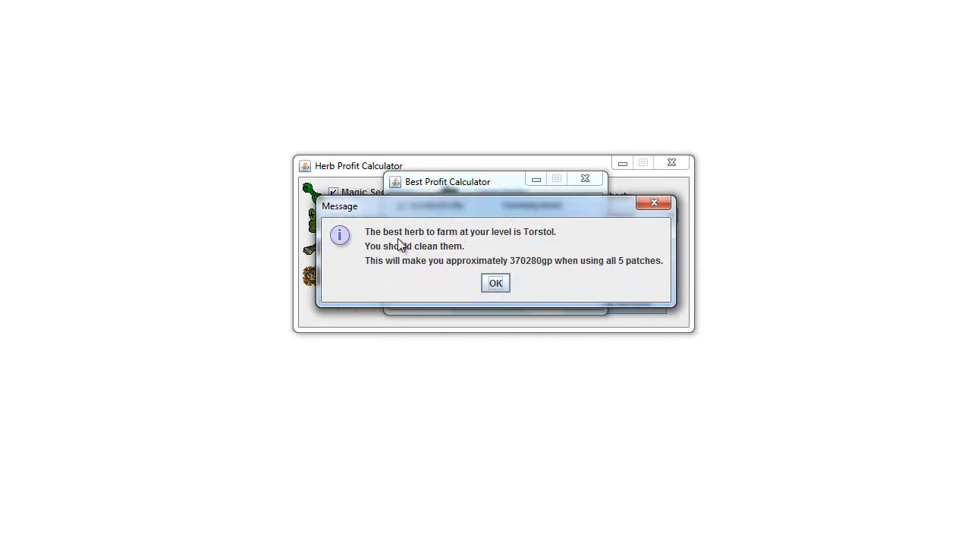
mouse_move(476, 264)
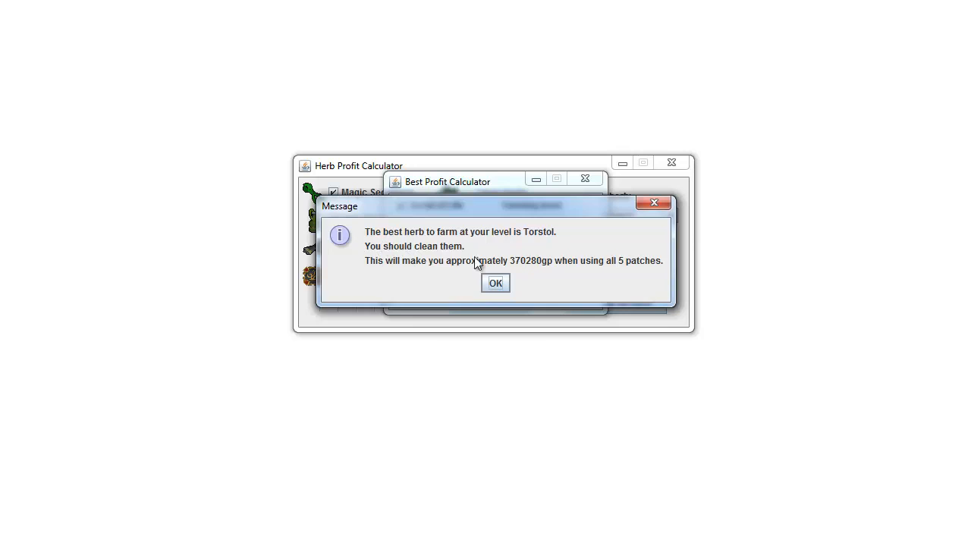
mouse_move(367, 243)
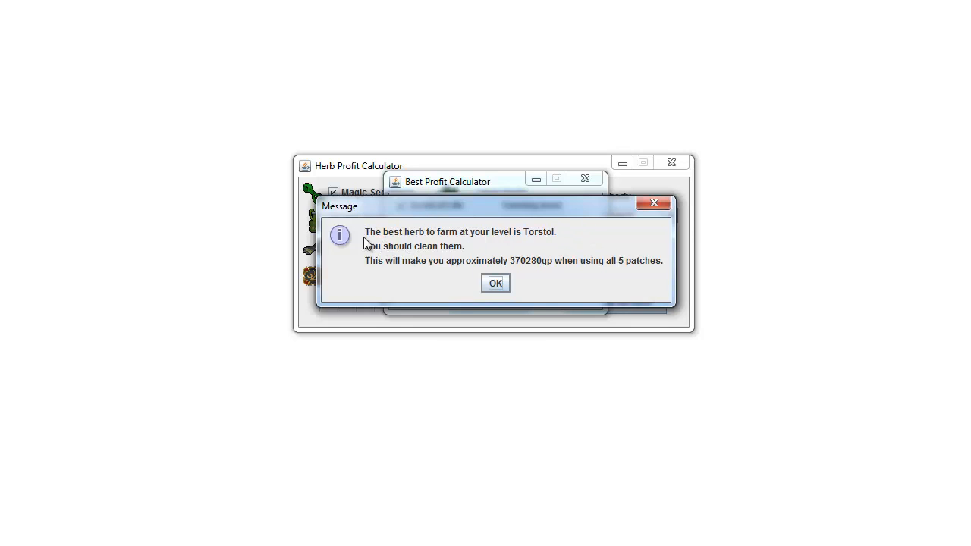
mouse_move(423, 251)
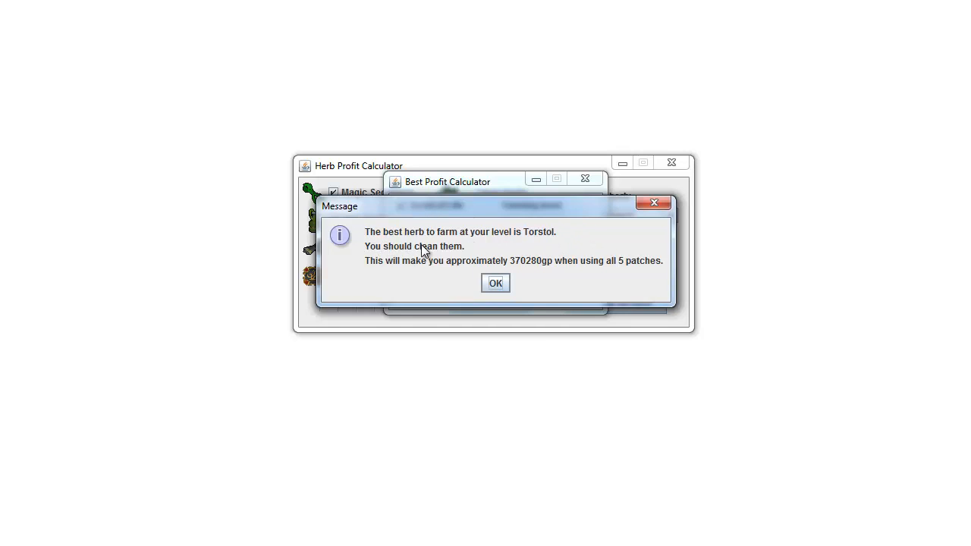
mouse_move(513, 266)
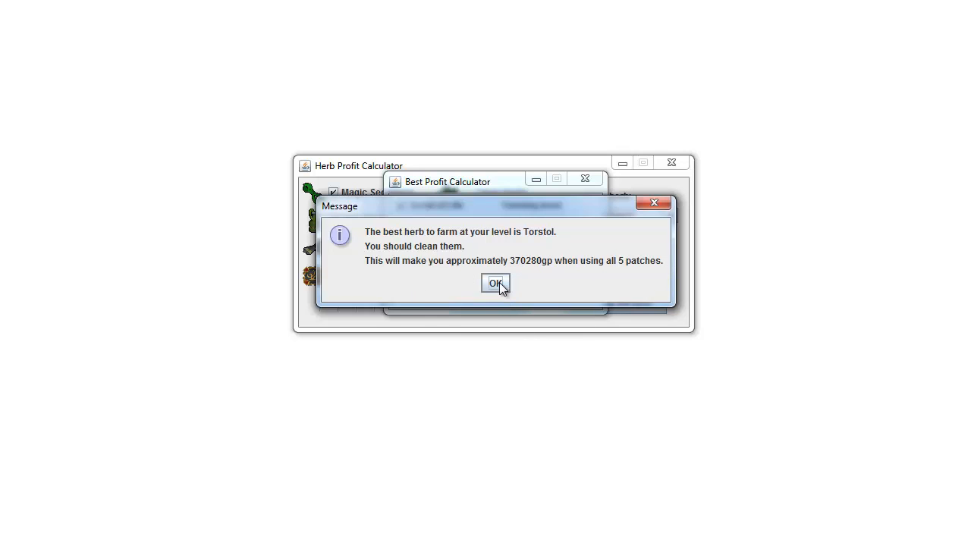
mouse_move(513, 272)
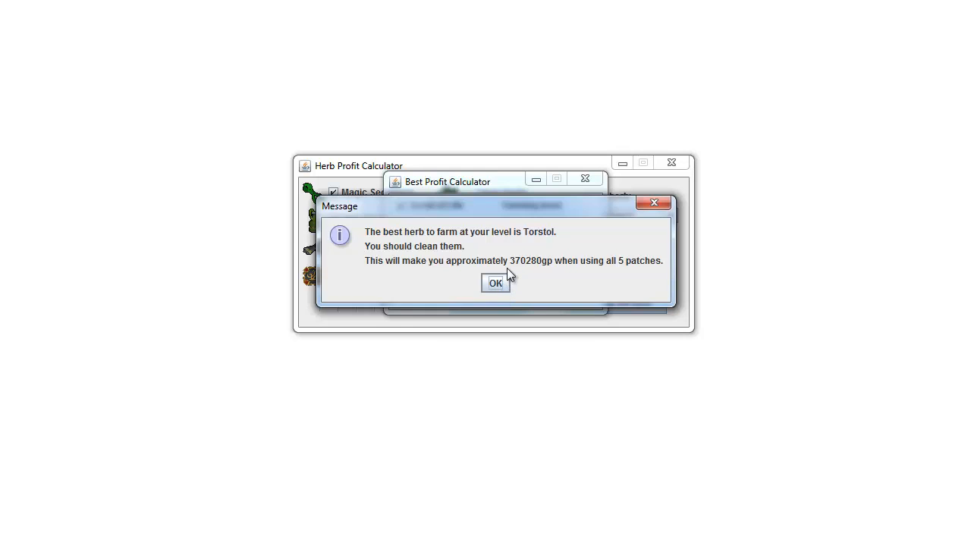
mouse_move(512, 275)
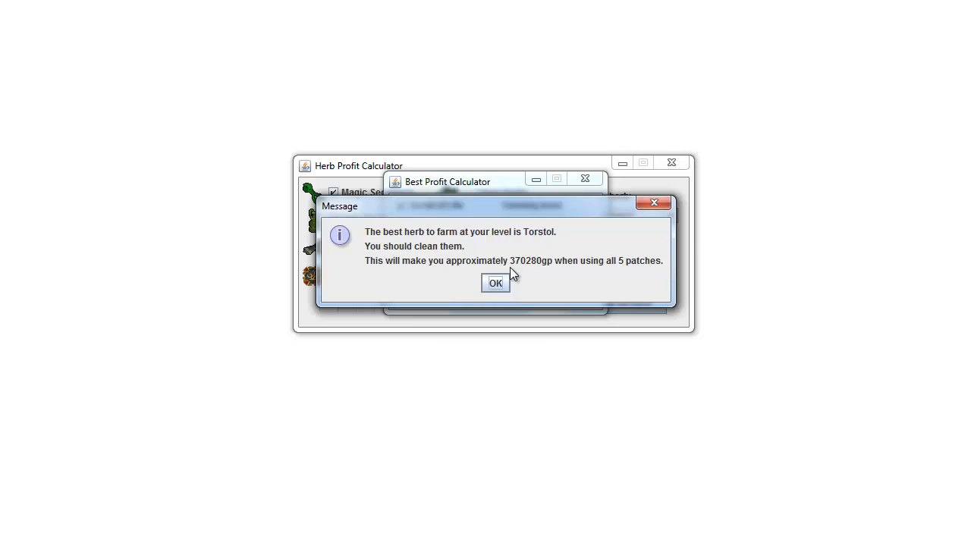
mouse_move(523, 264)
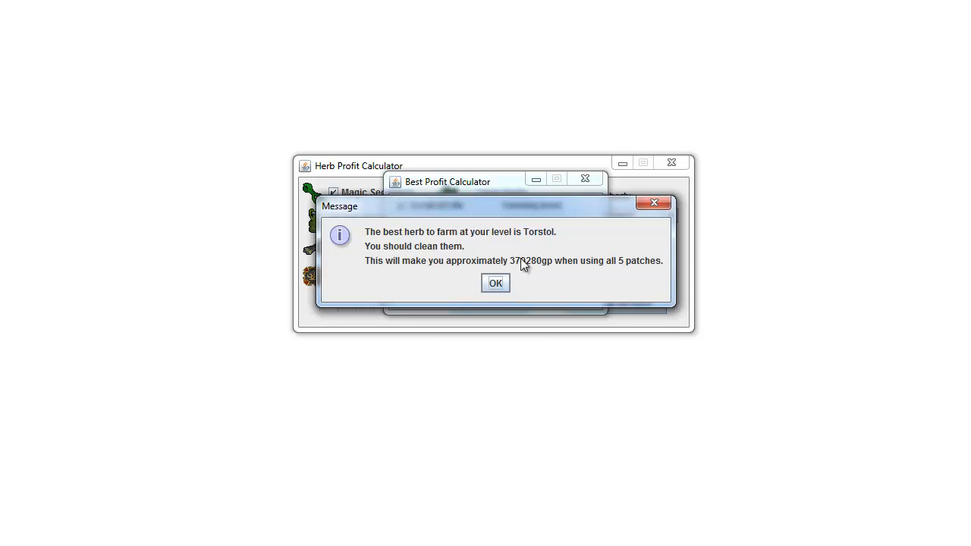
mouse_move(569, 230)
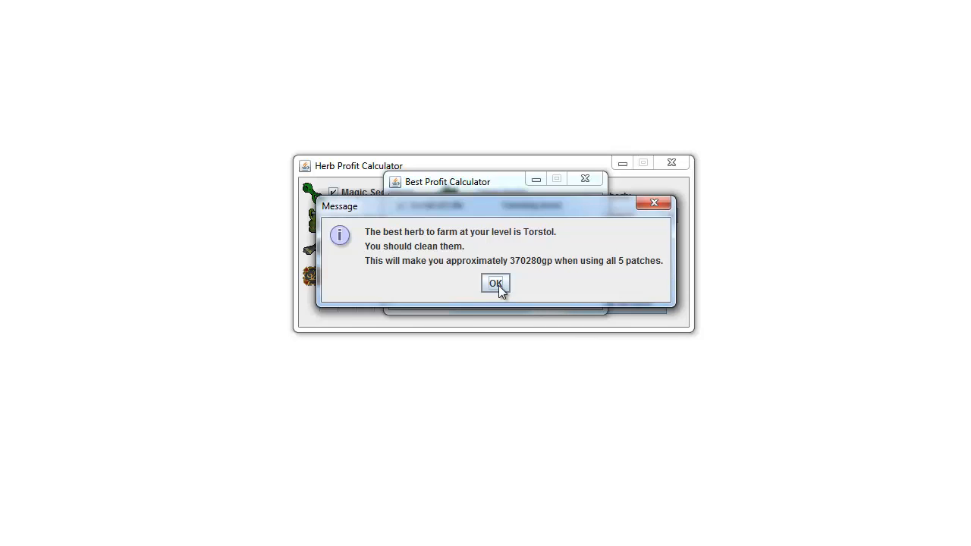
Dismiss the Torstol message and recalculate the best herb for level 9, giving Guam.
left_click(495, 282)
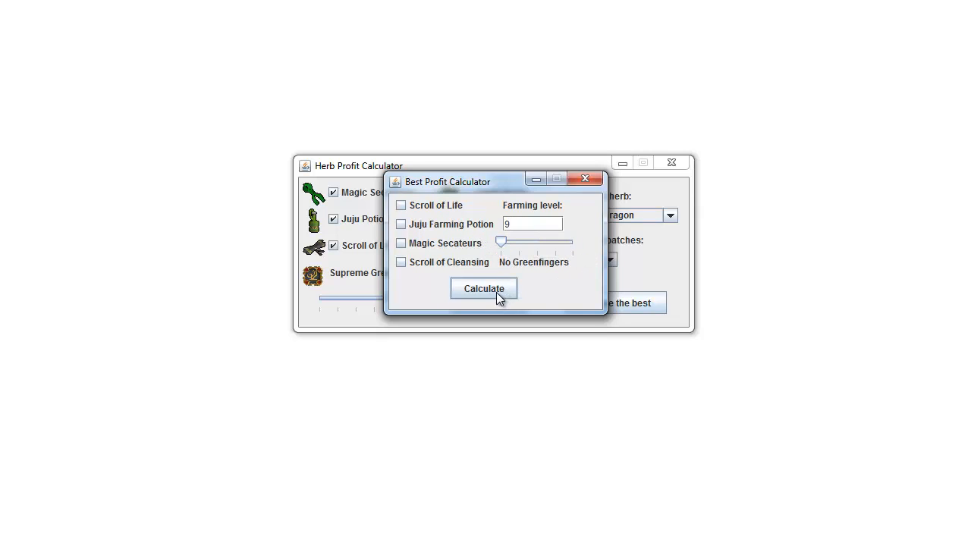
left_click(483, 288)
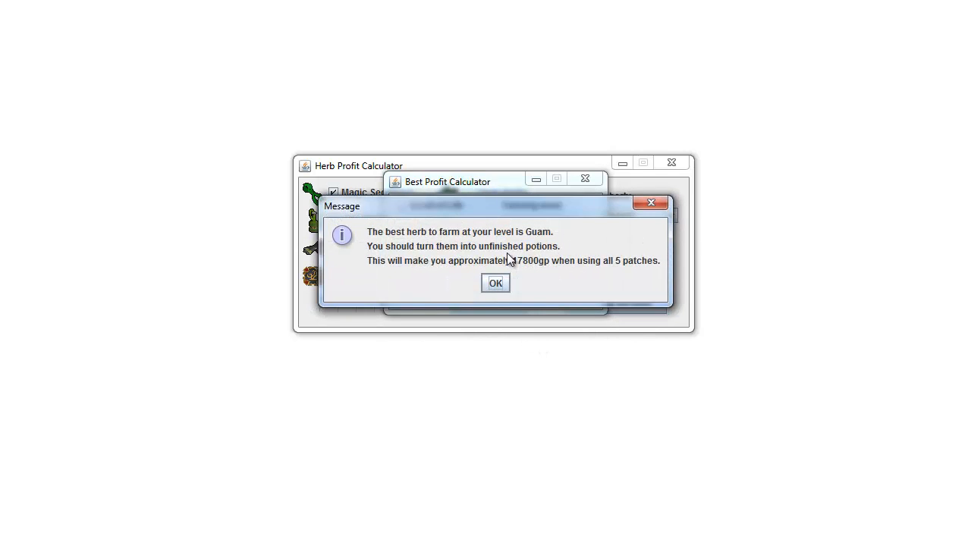
mouse_move(407, 276)
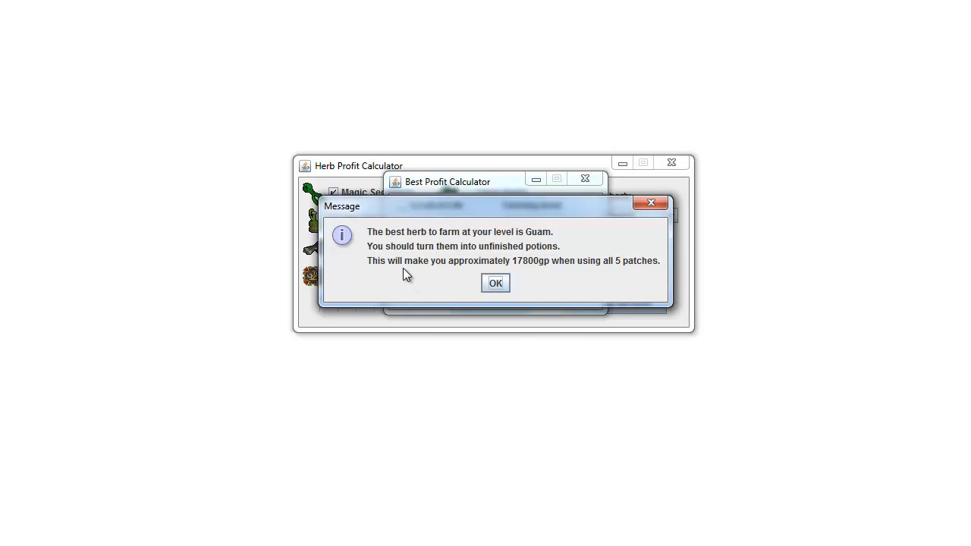
mouse_move(446, 281)
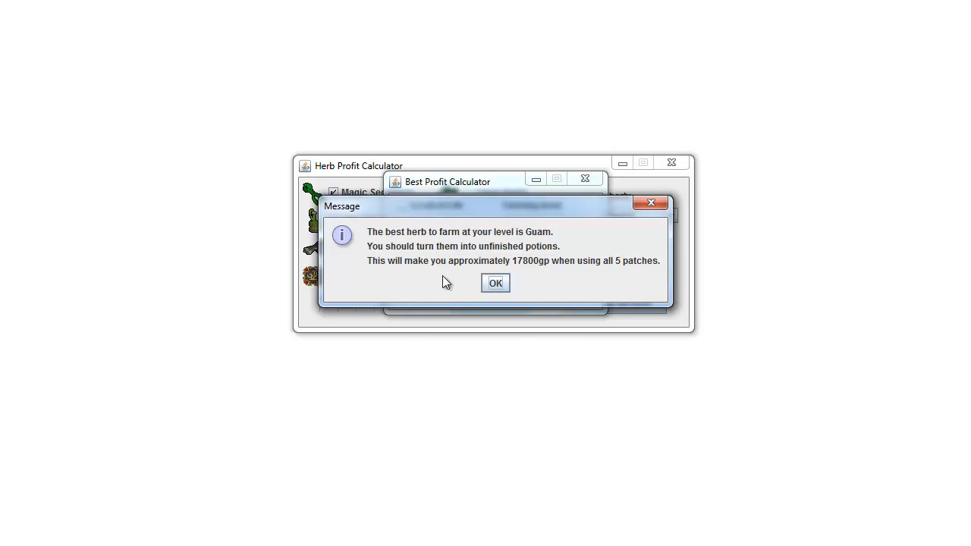
mouse_move(500, 287)
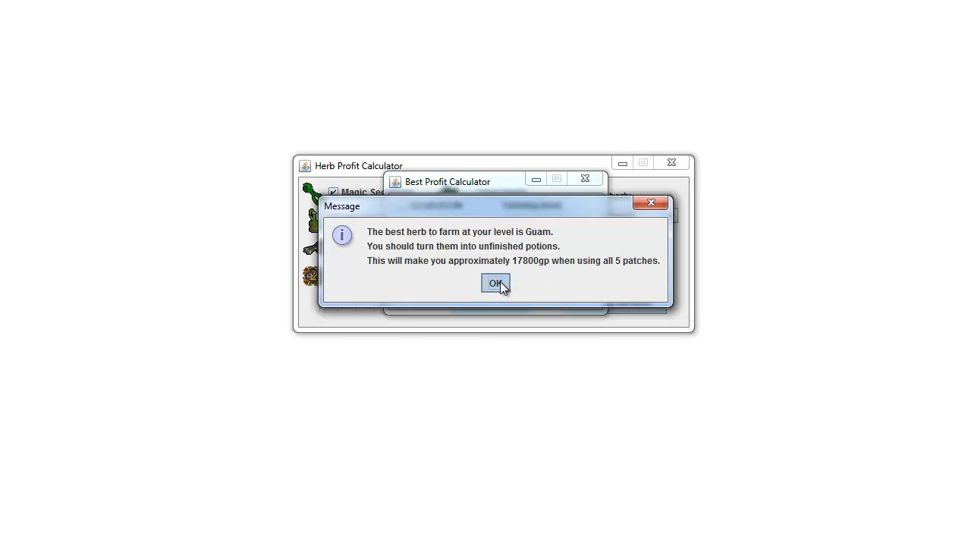
Calculate the best herb for level 38 with Magic Secateurs and Greater Greenfingers: Spirit Weed.
left_click(494, 283)
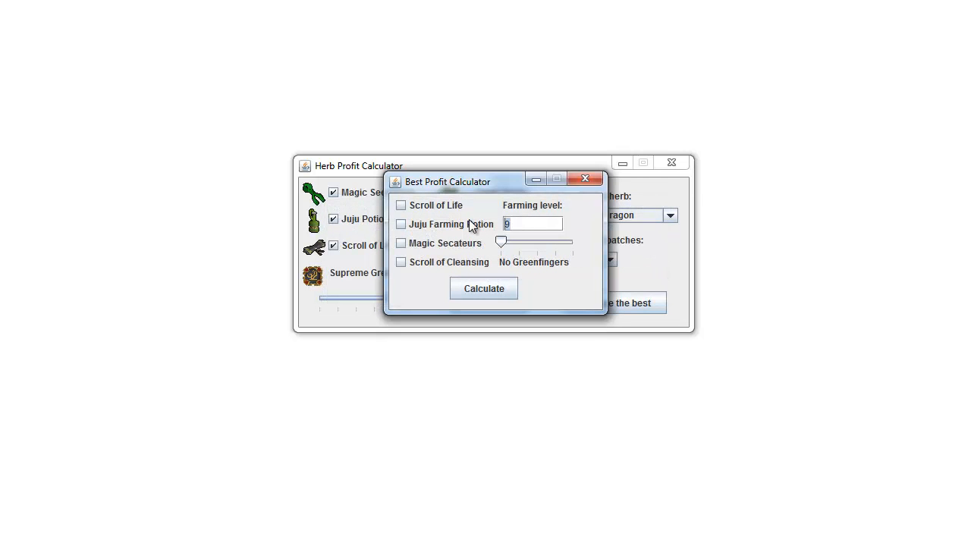
type("38")
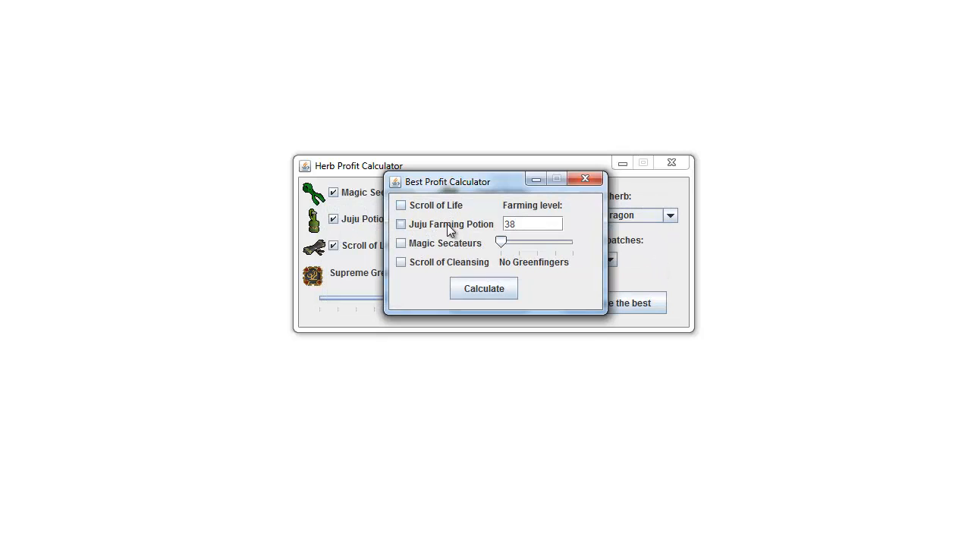
left_click(401, 243)
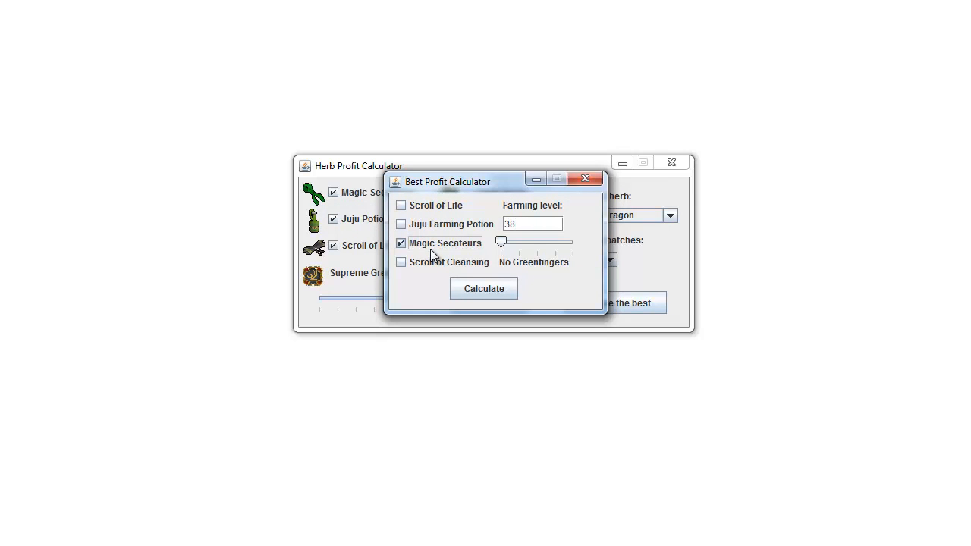
left_click_drag(502, 241, 540, 241)
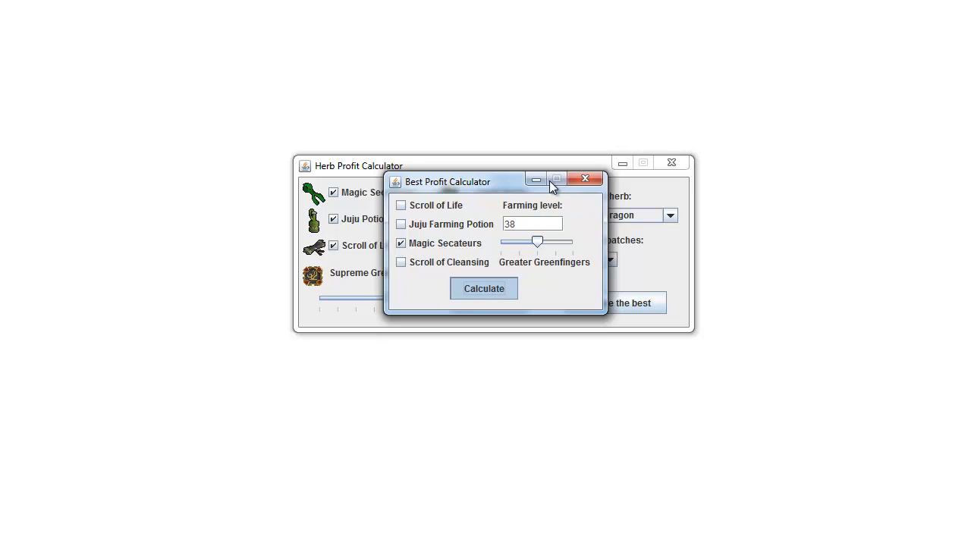
left_click(484, 288)
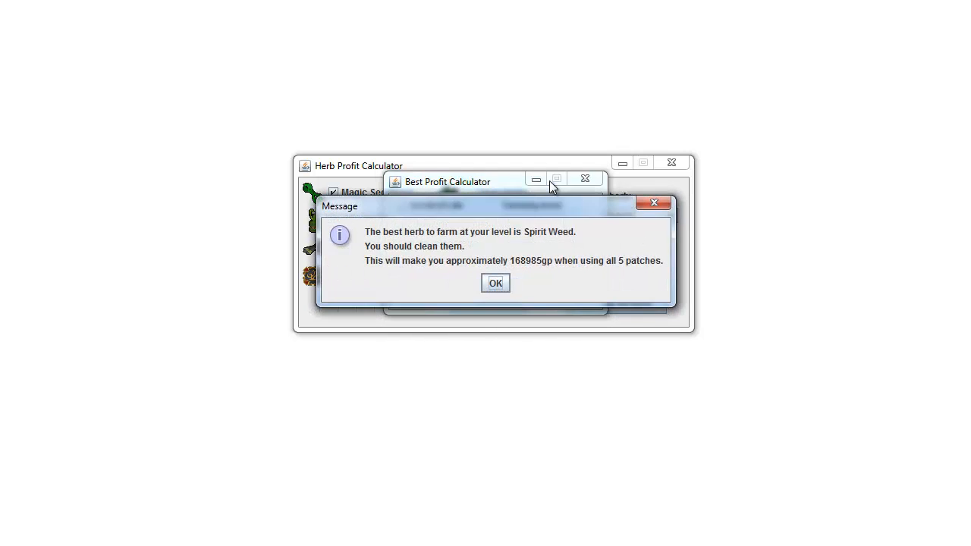
mouse_move(528, 258)
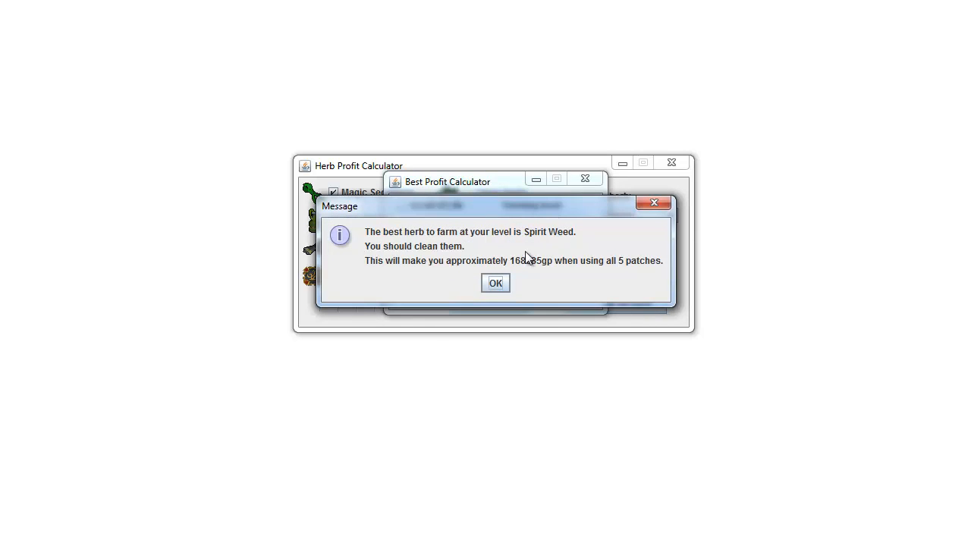
mouse_move(525, 267)
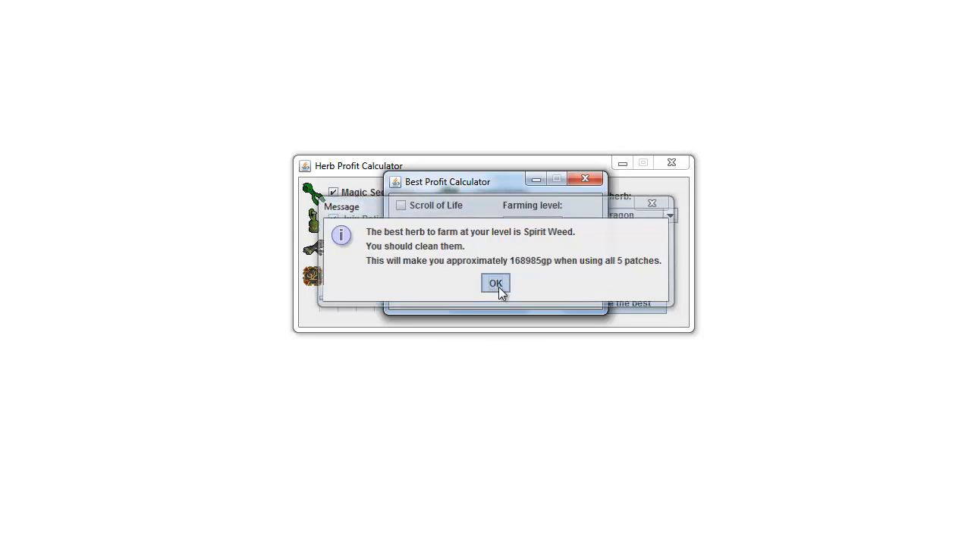
Dismiss the Spirit Weed message and close the Best Profit Calculator window.
left_click(495, 284)
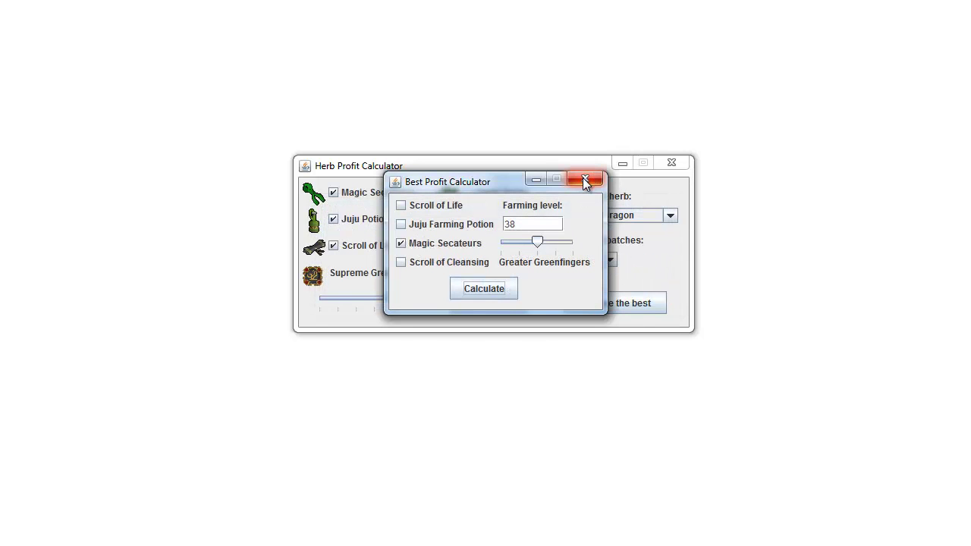
left_click(585, 180)
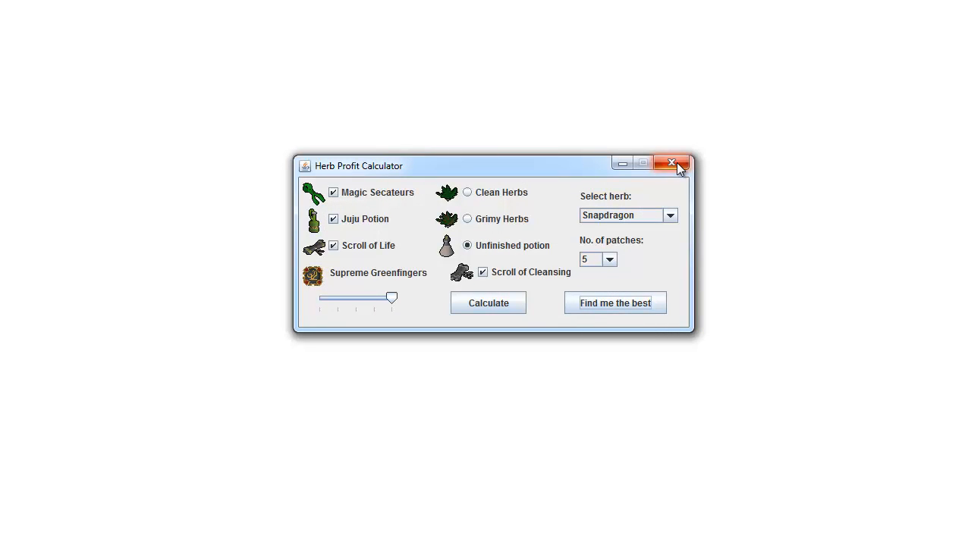
mouse_move(673, 164)
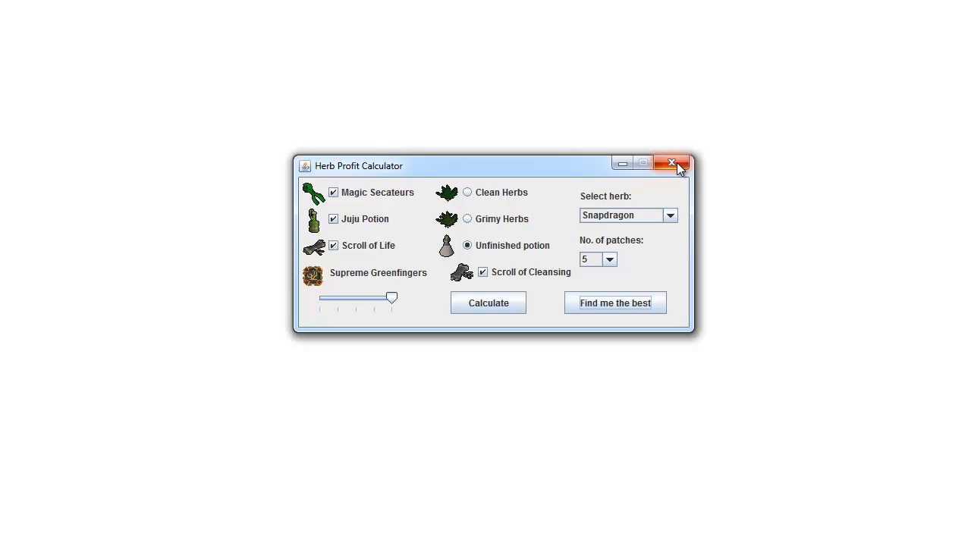
mouse_move(635, 187)
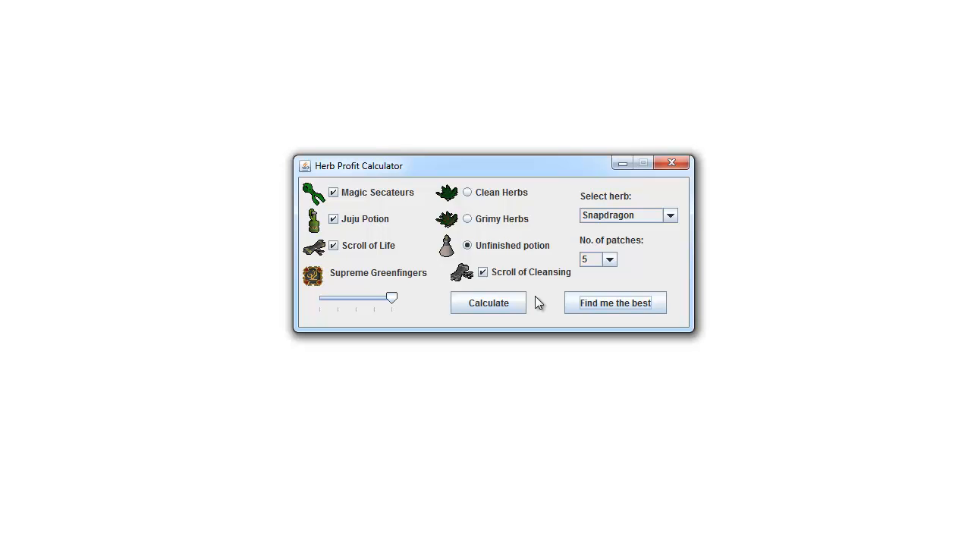
mouse_move(537, 288)
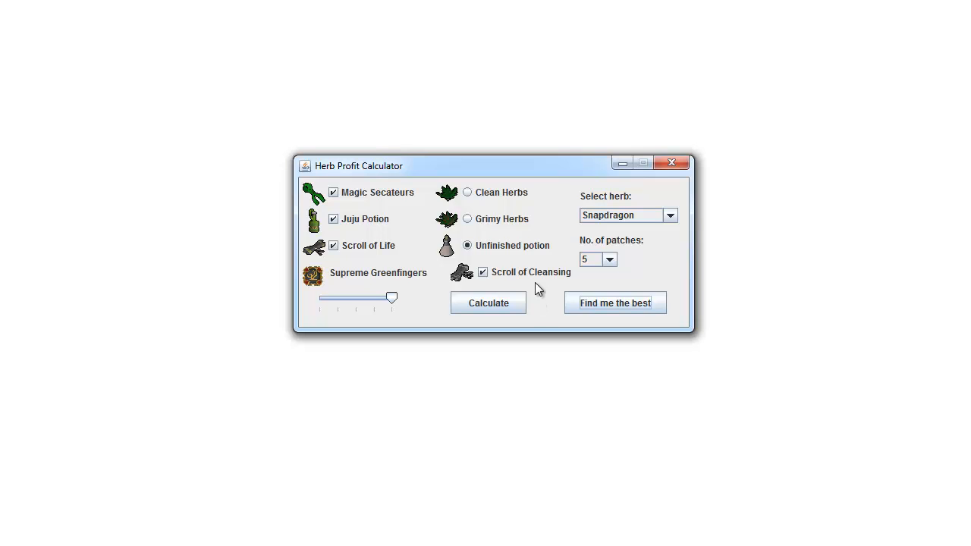
mouse_move(537, 305)
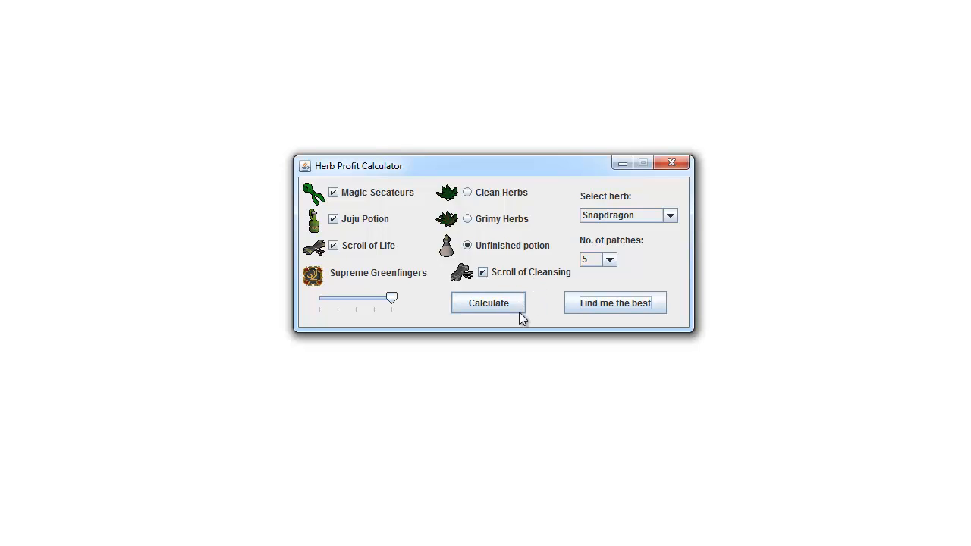
mouse_move(543, 307)
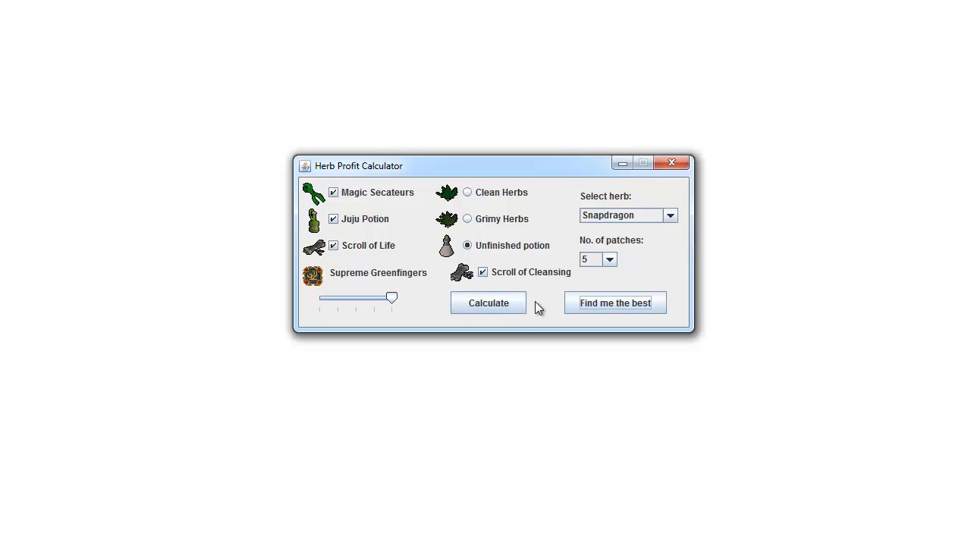